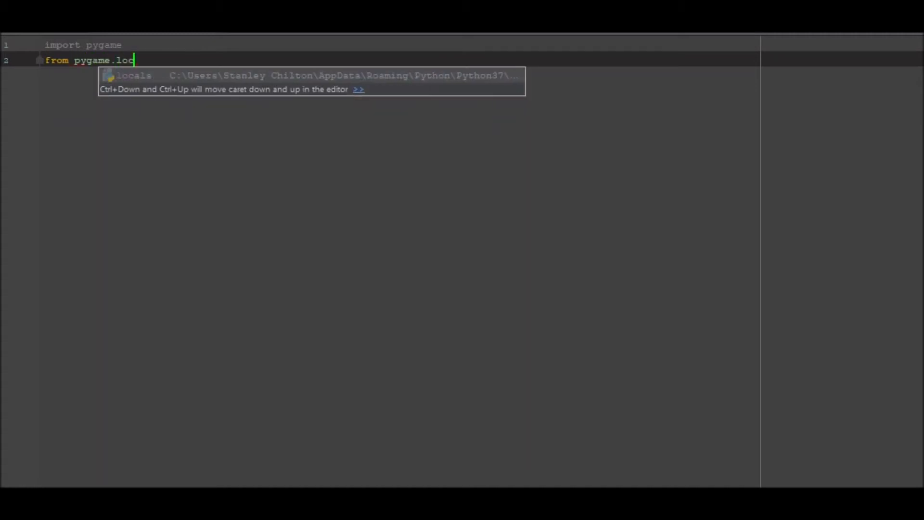
Step: Finish the pygame.locals import, add pygame.init(), and begin the screen assignment
{"action": "type", "text": "cals import *"}
{"action": "type", "text": "py"}
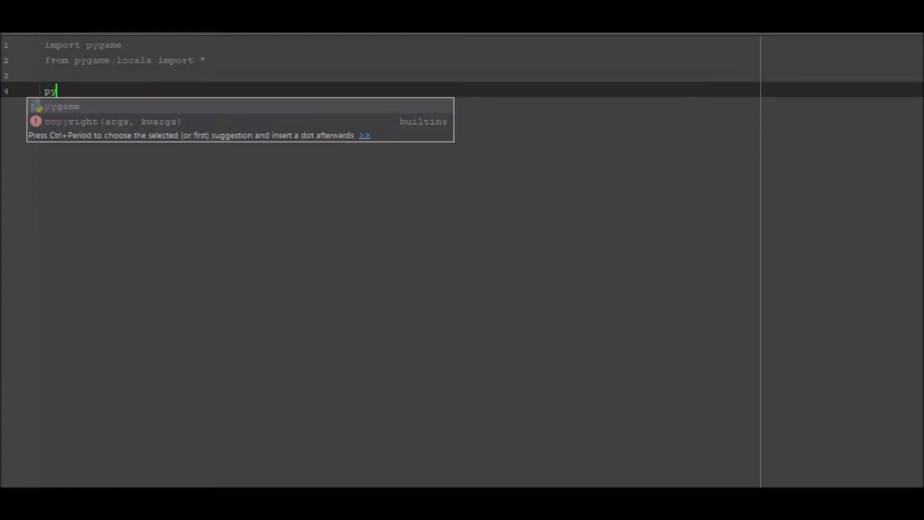
{"action": "type", "text": "game.init("}
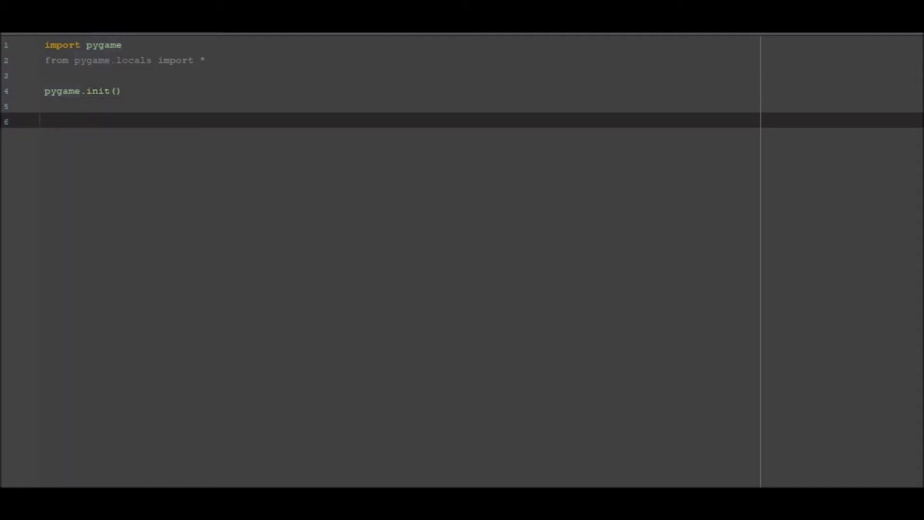
{"action": "type", "text": "scr"}
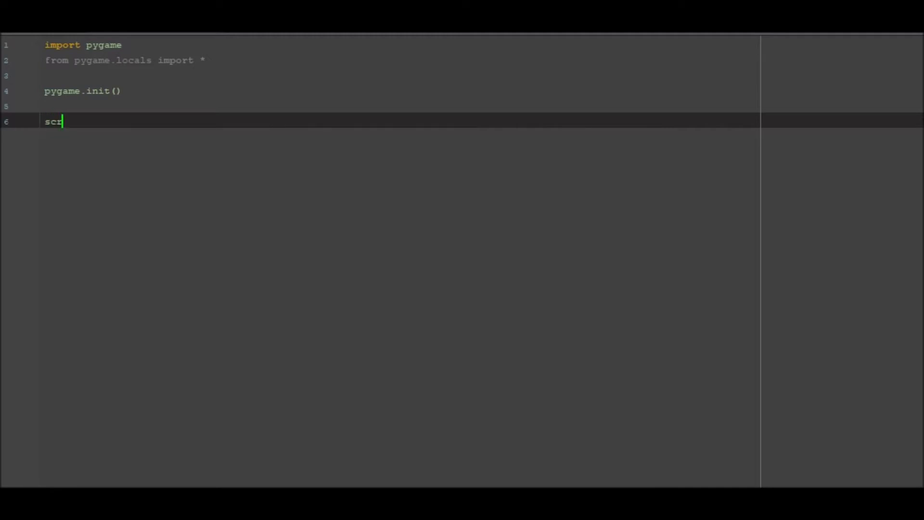
Step: Write screen=pygame.display.set_mode((500,500) for a 500 by 500 window
{"action": "type", "text": "een="}
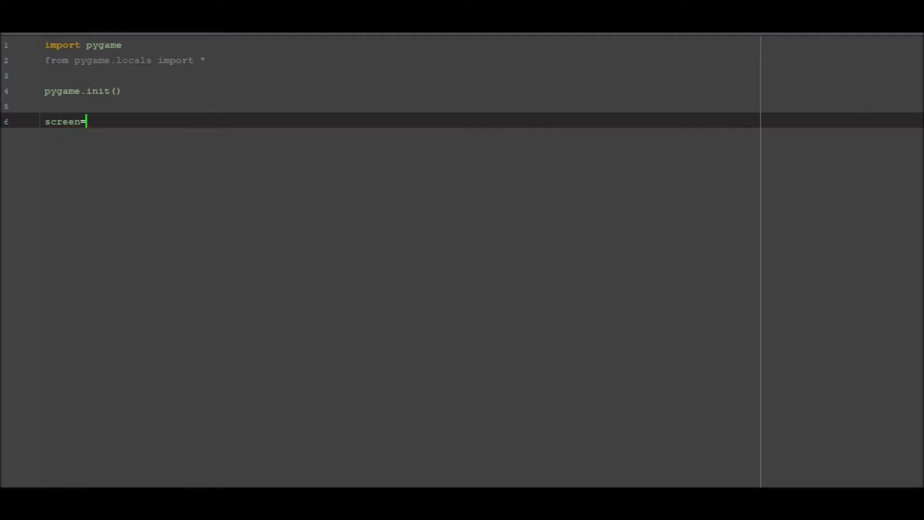
{"action": "type", "text": "pygame."}
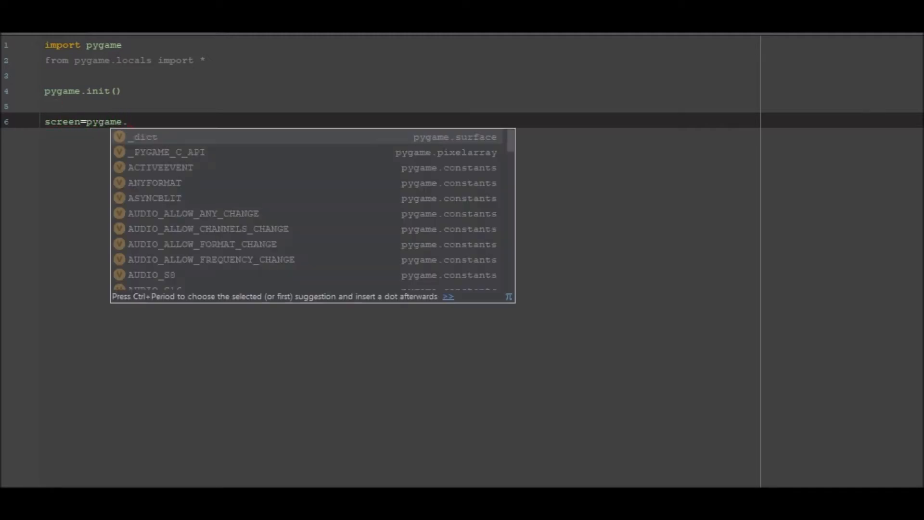
{"action": "type", "text": "display."}
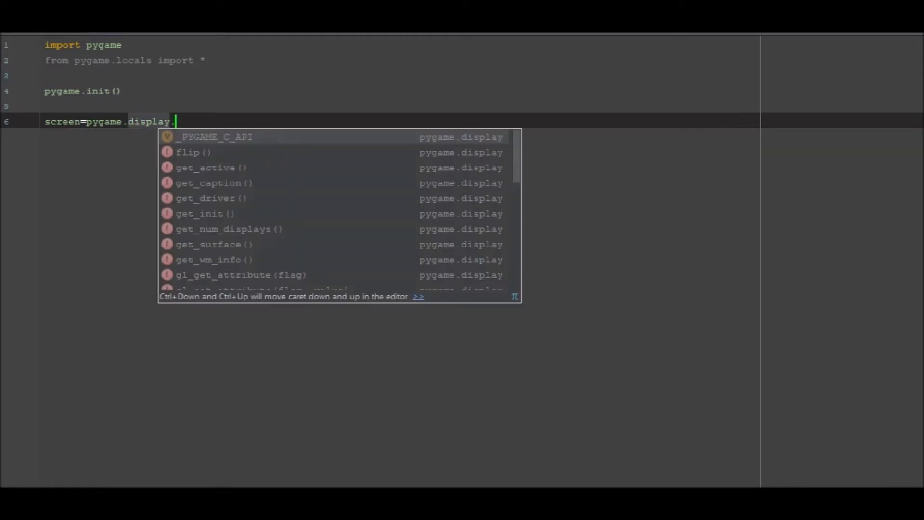
{"action": "type", "text": "set_mode("}
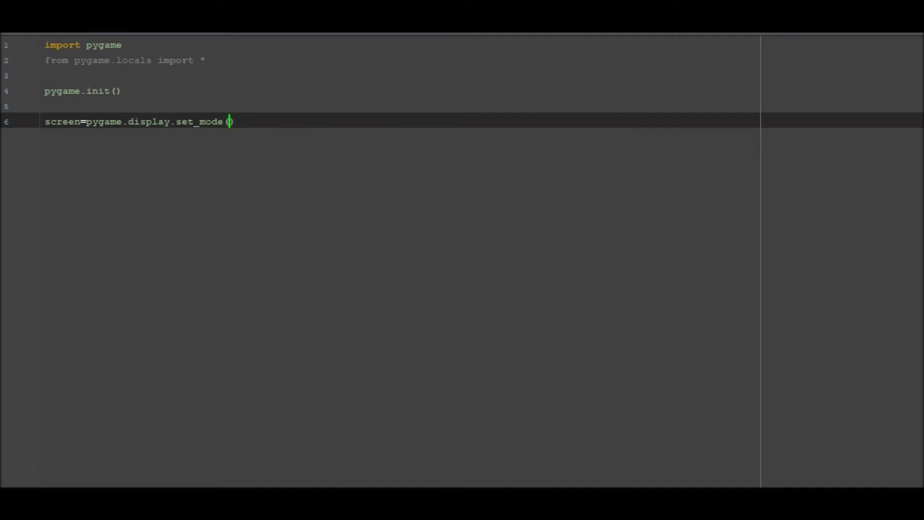
{"action": "type", "text": "(5"}
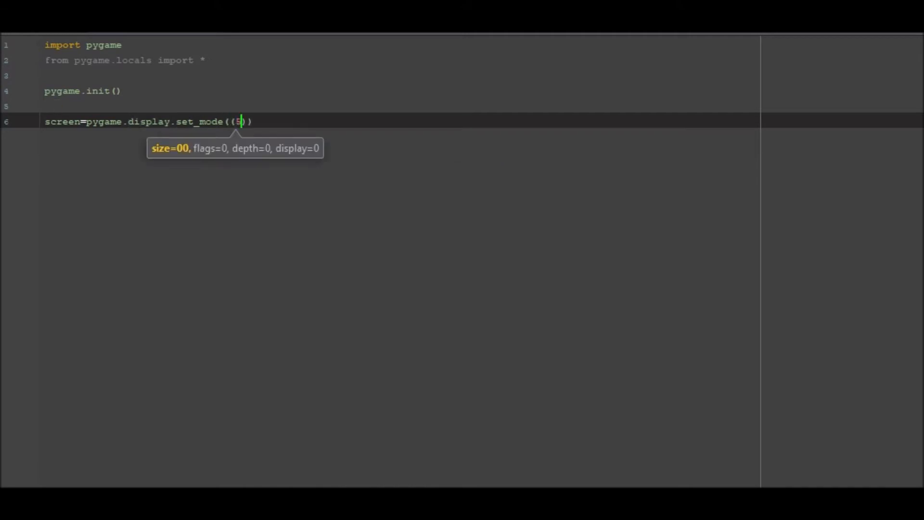
{"action": "type", "text": "00,"}
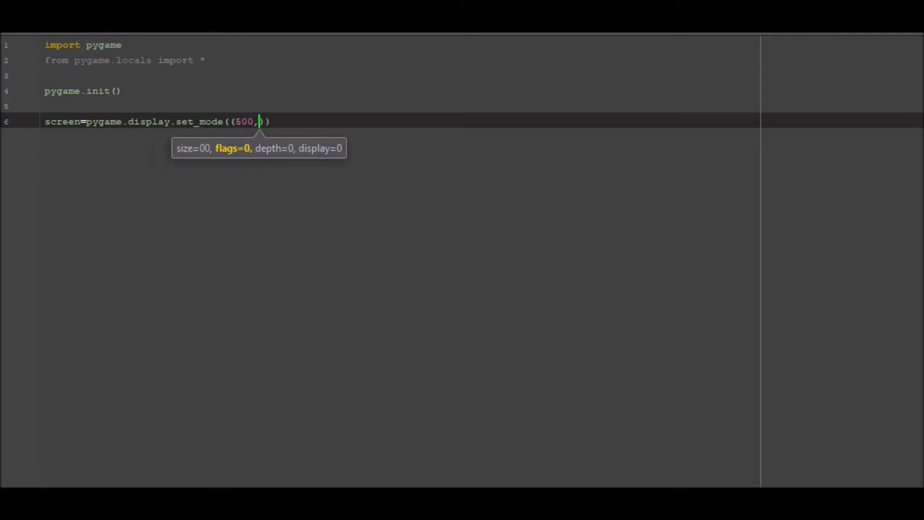
{"action": "type", "text": "500"}
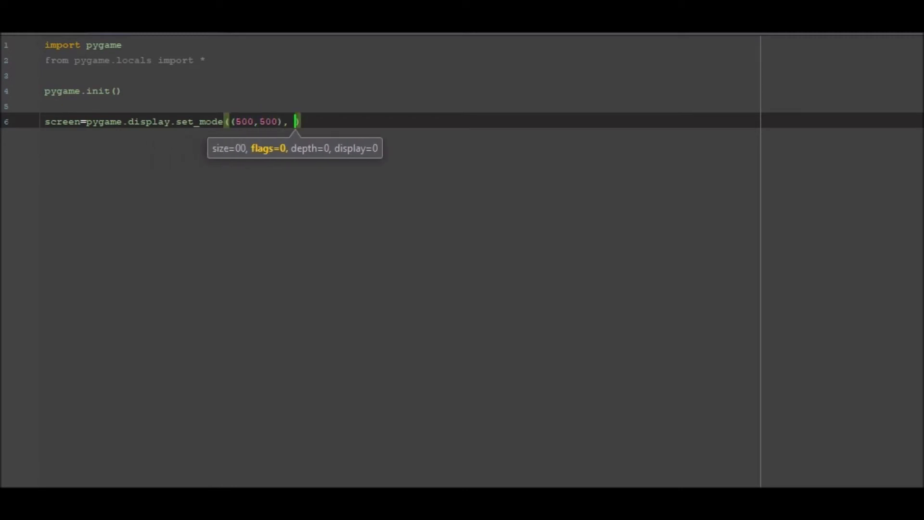
Step: Add the HWSURFACE|DOUBLEBUF|RESIZABLE flags to the set_mode call
{"action": "type", "text": "HWSURFACE"}
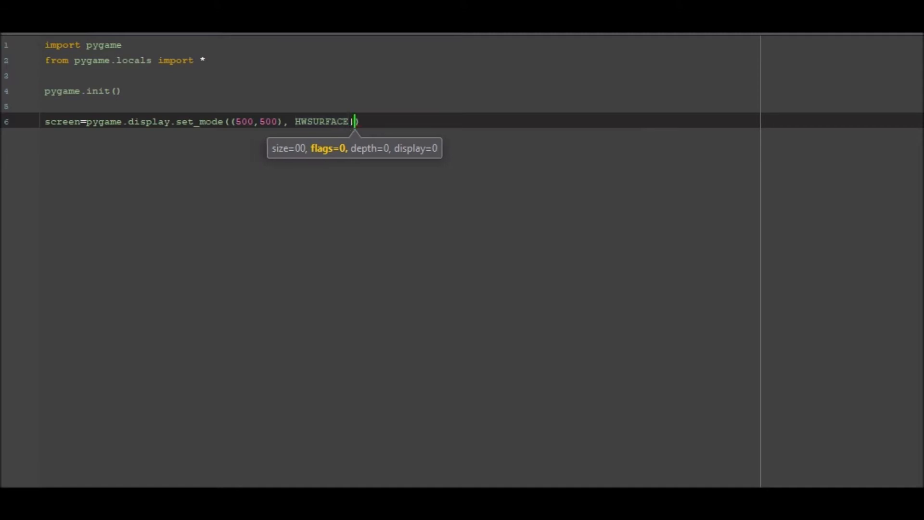
{"action": "type", "text": "|DOUBLE"}
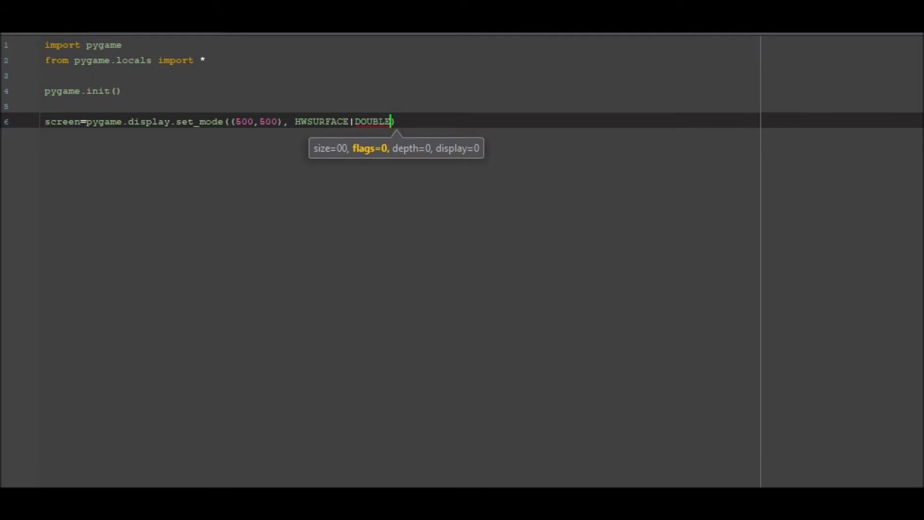
{"action": "type", "text": "BUF"}
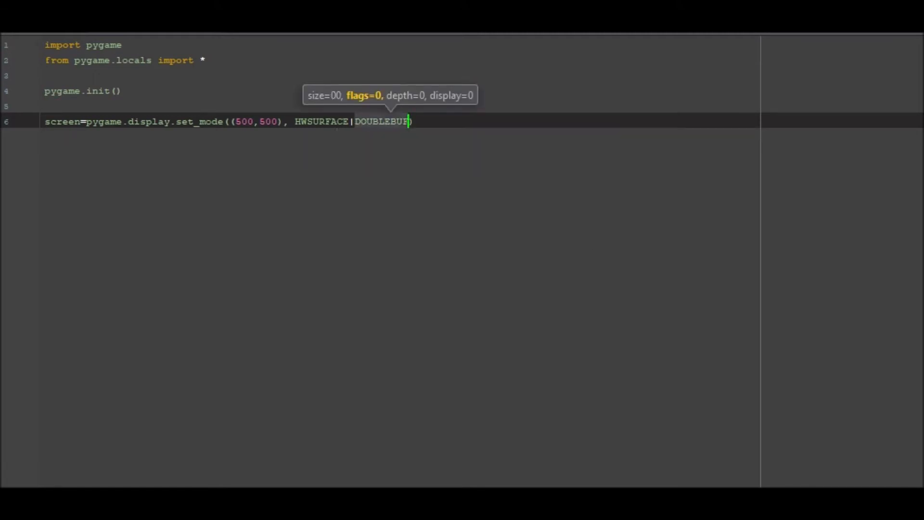
{"action": "type", "text": "|"}
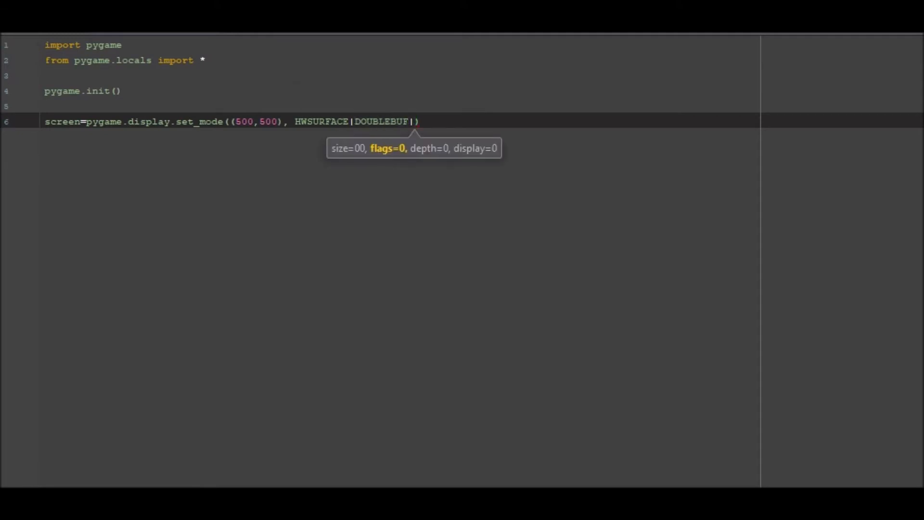
{"action": "type", "text": "RESI"}
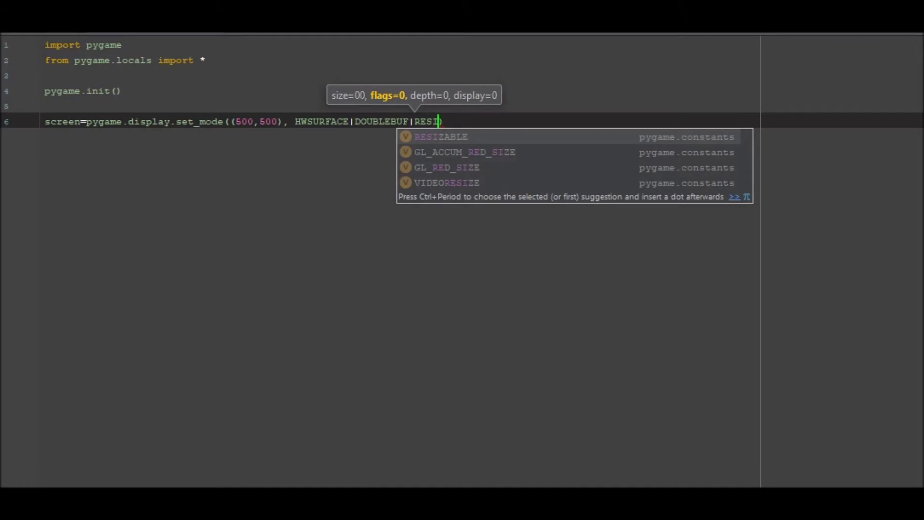
{"action": "left_click", "coordinate": [441, 136]}
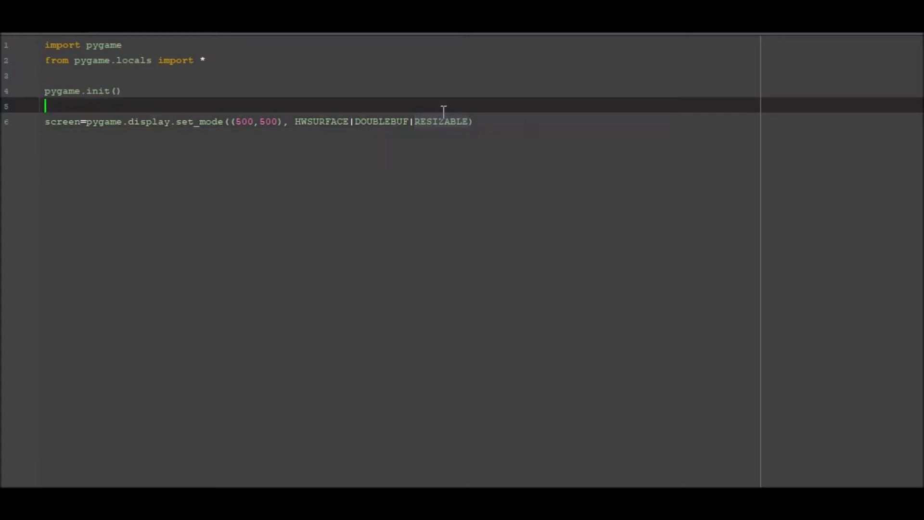
{"action": "double_click", "coordinate": [442, 121]}
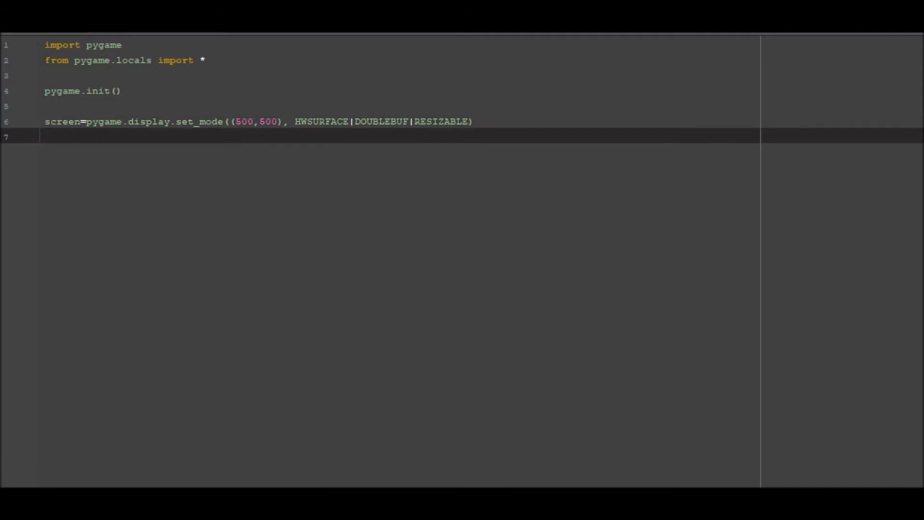
Step: Write pic=pygame.image.load("example.png") and move to a new line
{"action": "type", "text": "pic="}
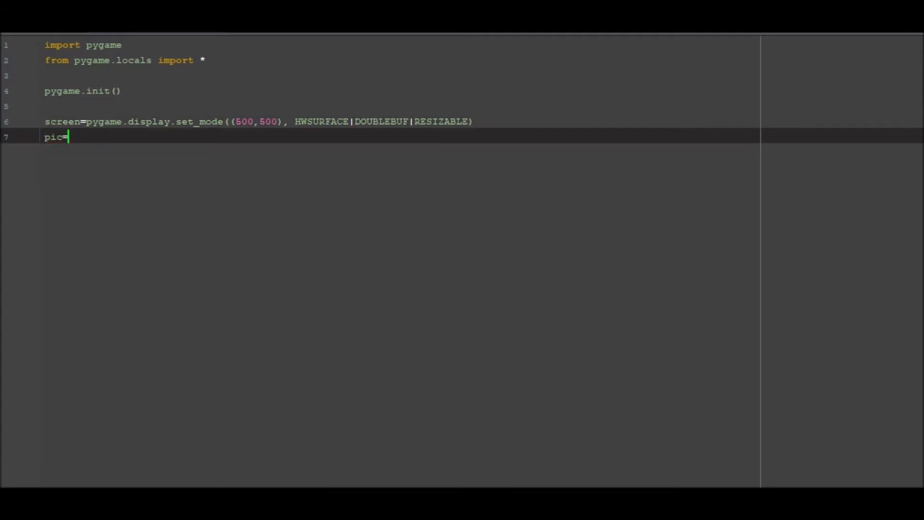
{"action": "type", "text": "pygam"}
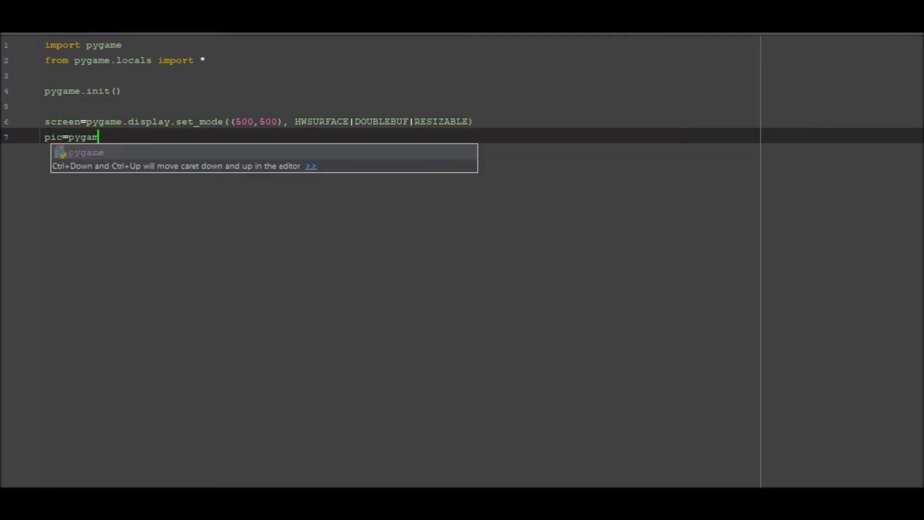
{"action": "type", "text": "e.image.load("}
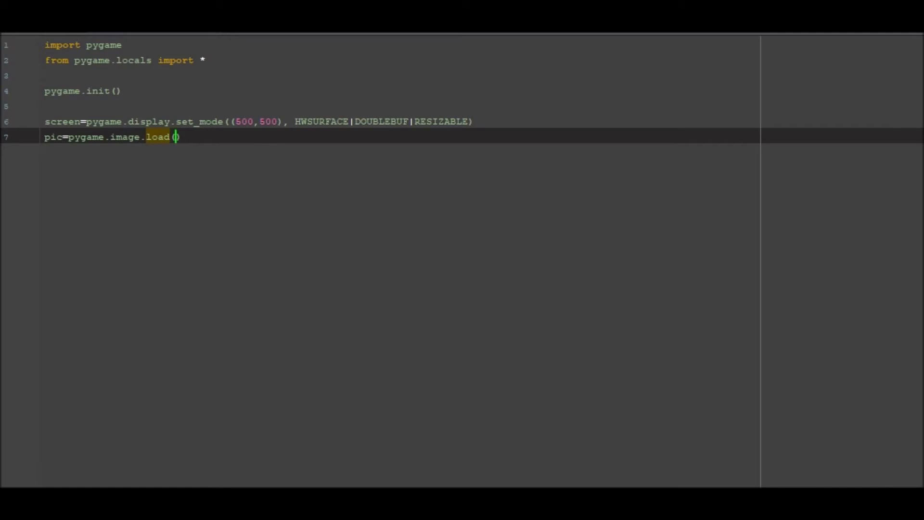
{"action": "type", "text": "\"e"}
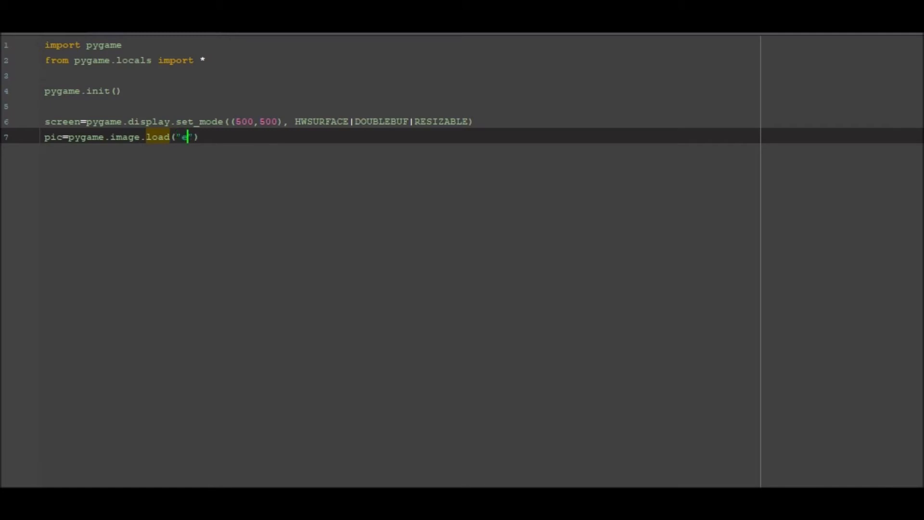
{"action": "type", "text": "xample.pn"}
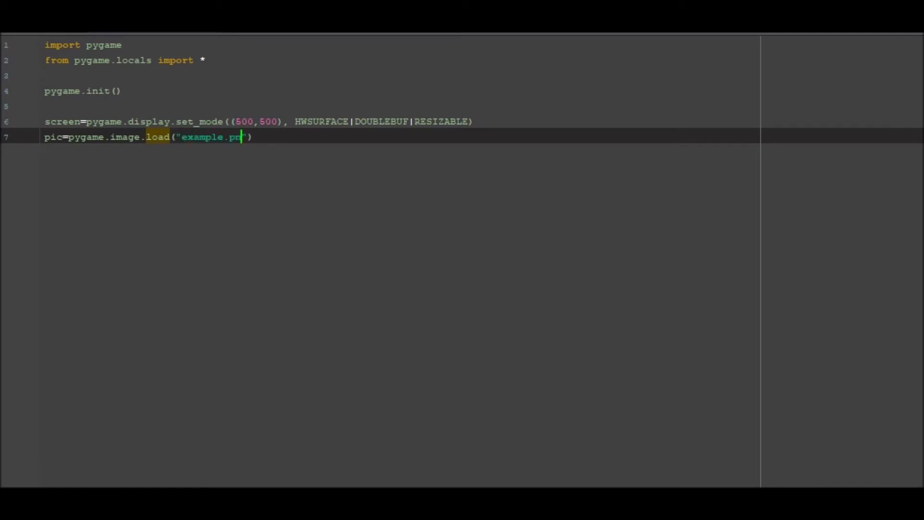
{"action": "type", "text": "g"}
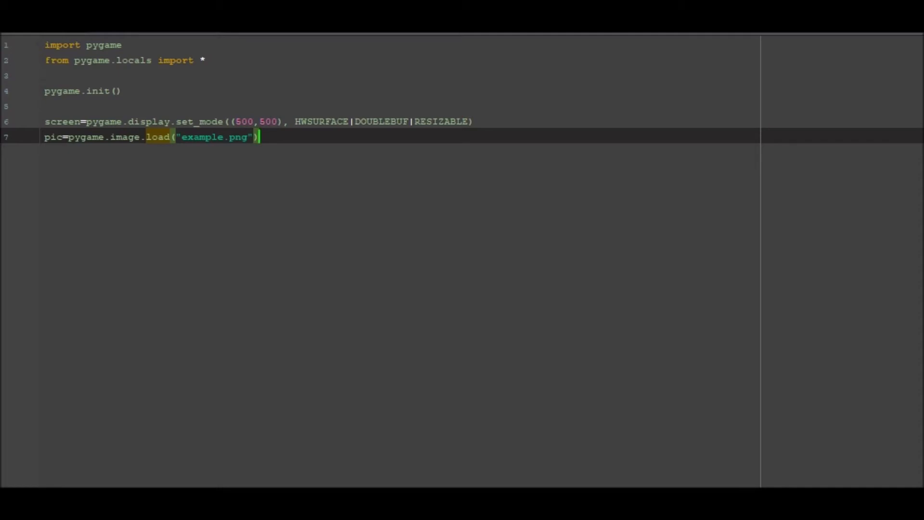
{"action": "key", "text": "Return"}
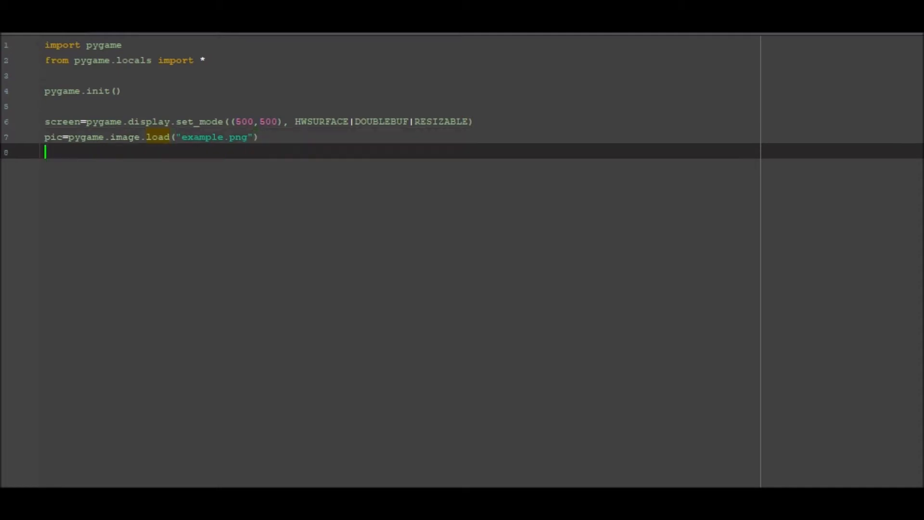
Step: Begin screen.blit(pygame.transform.scale(pic for the scaled image
{"action": "type", "text": "screen.blit"}
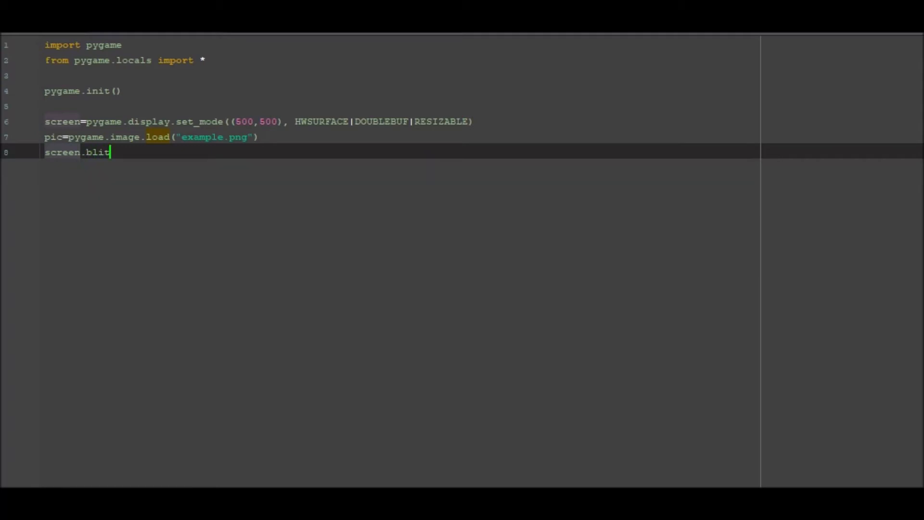
{"action": "type", "text": "("}
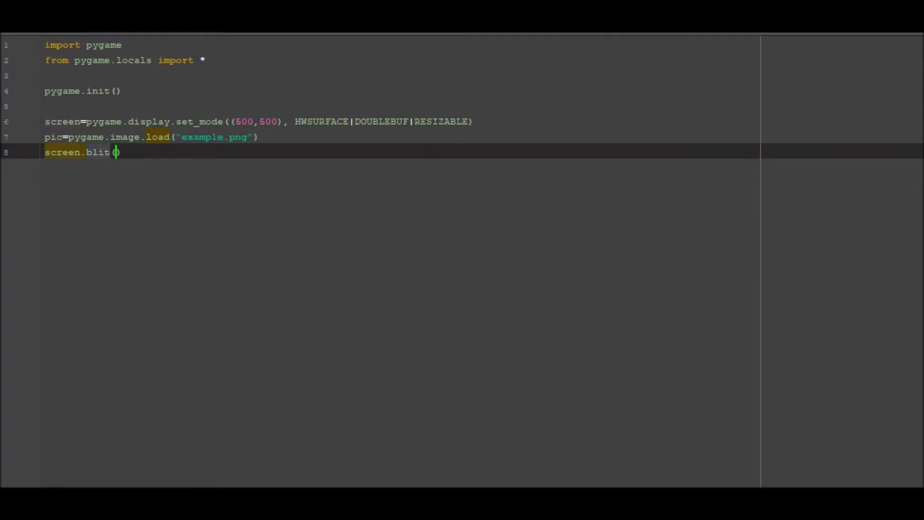
{"action": "type", "text": "pygamer."}
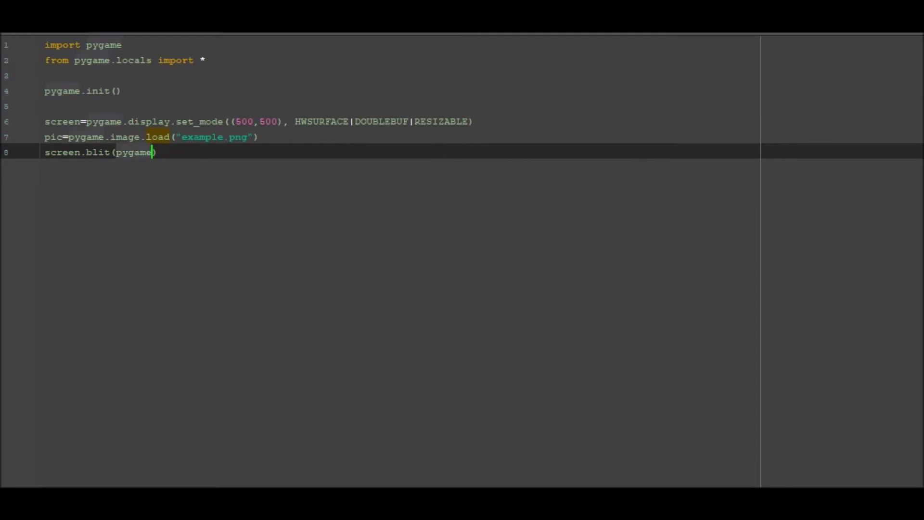
{"action": "type", "text": ".transform"}
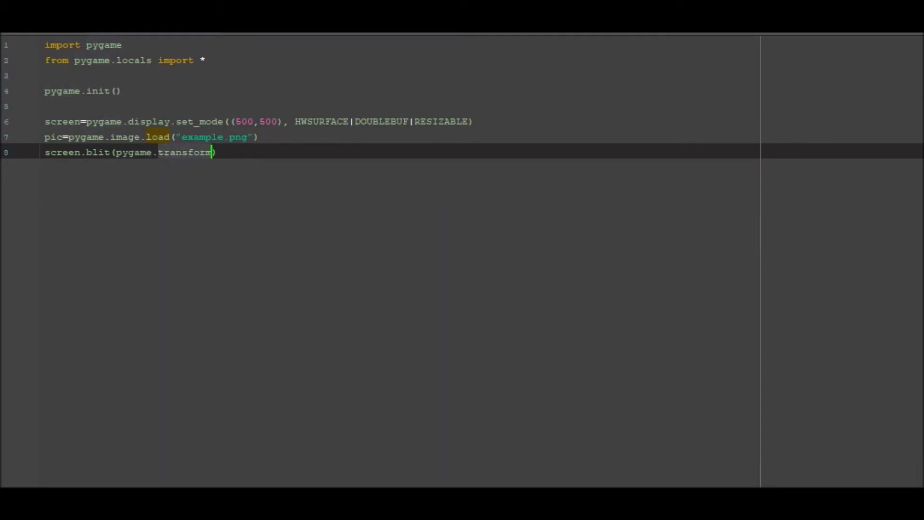
{"action": "type", "text": ".sc"}
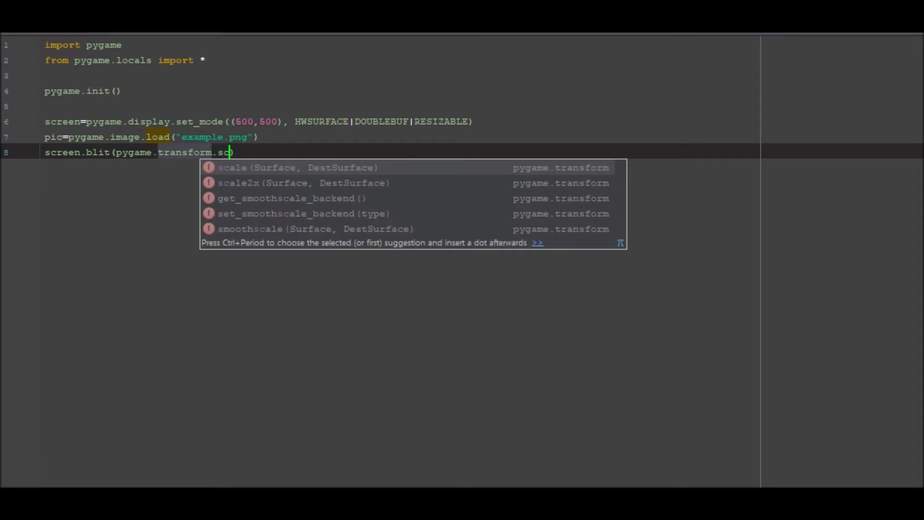
{"action": "type", "text": "ale"}
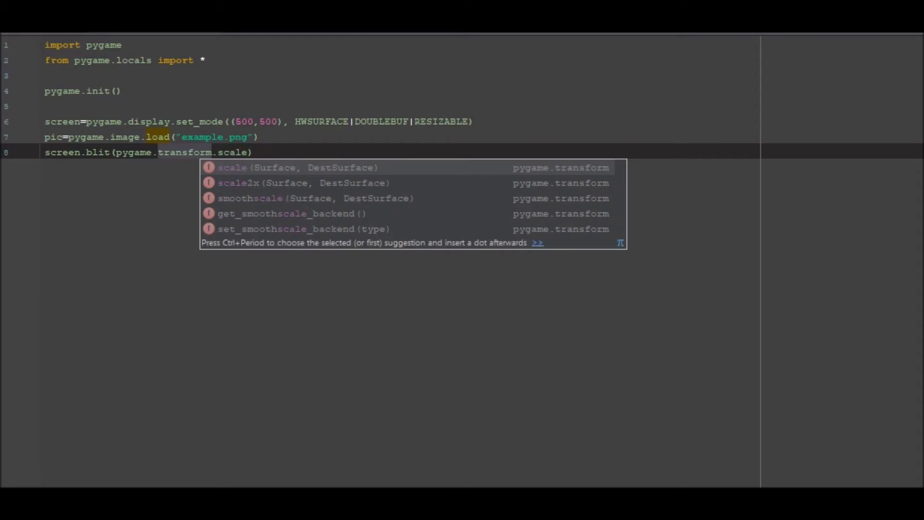
{"action": "type", "text": "(pic"}
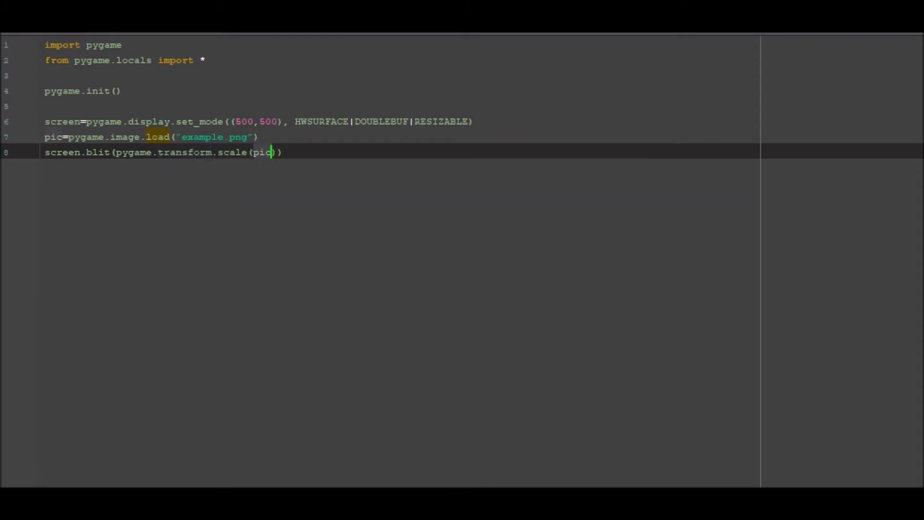
Step: Complete the blit with scale size (500,500) and position (0,0), then move to a new line
{"action": "type", "text": ","}
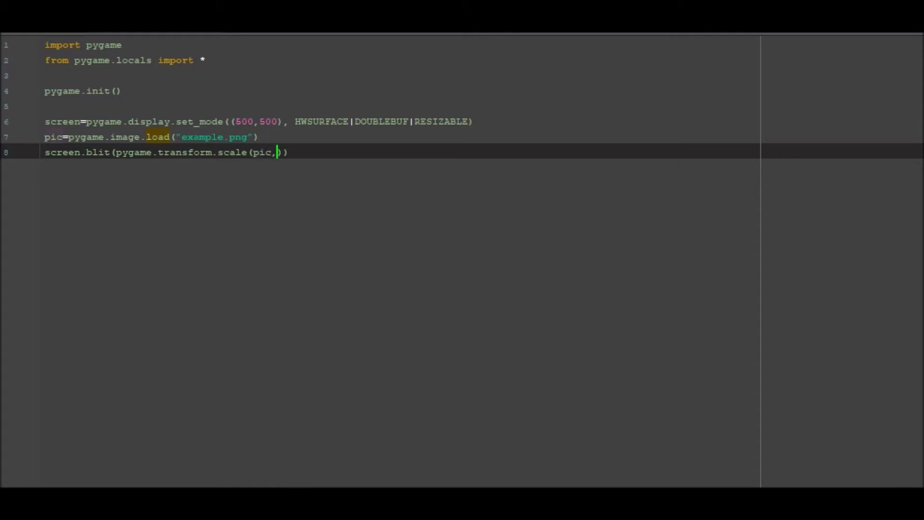
{"action": "type", "text": "(500,"}
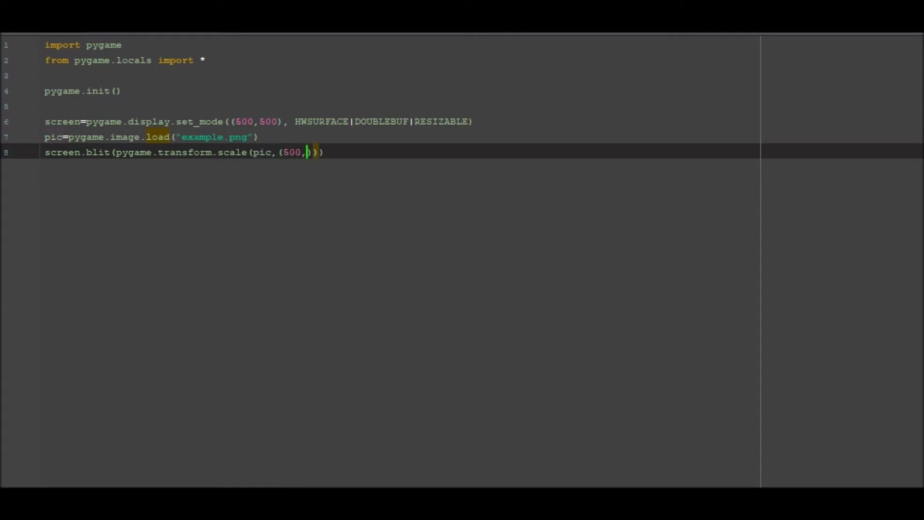
{"action": "type", "text": "500"}
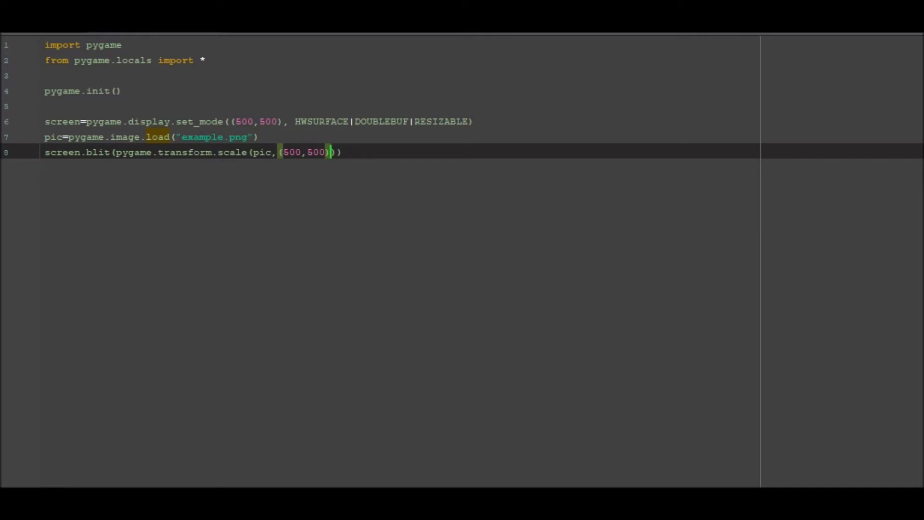
{"action": "type", "text": ","}
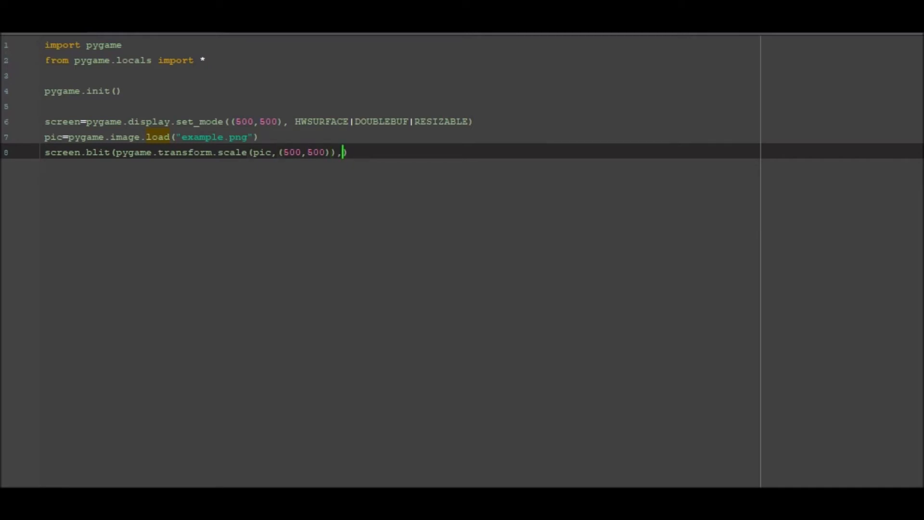
{"action": "type", "text": "0"}
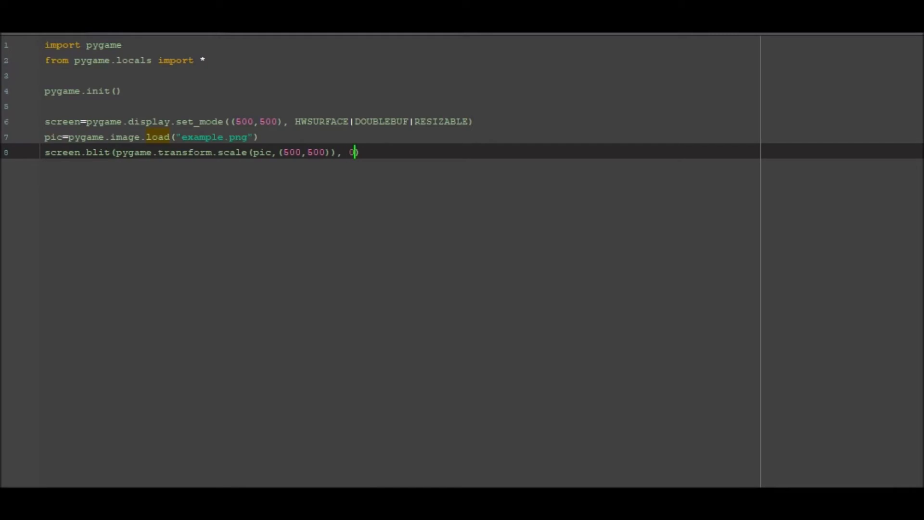
{"action": "type", "text": "(0,0)"}
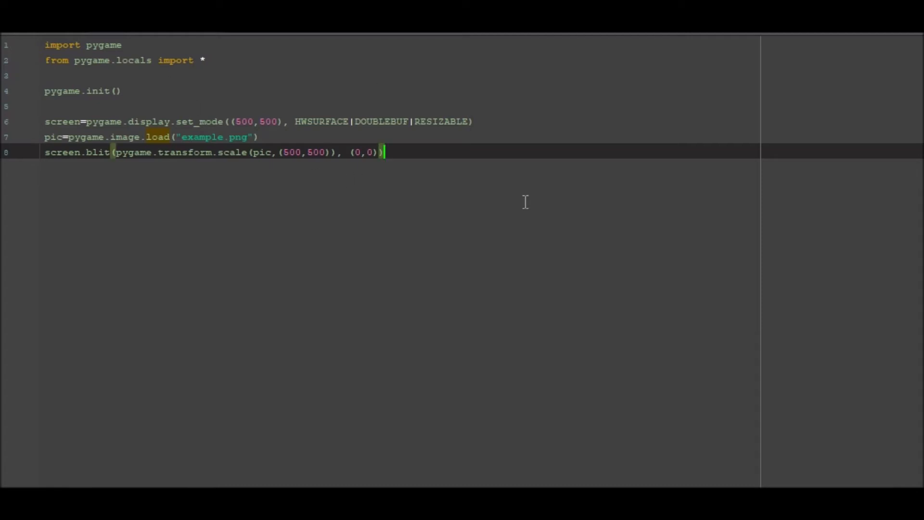
{"action": "key", "text": "Return"}
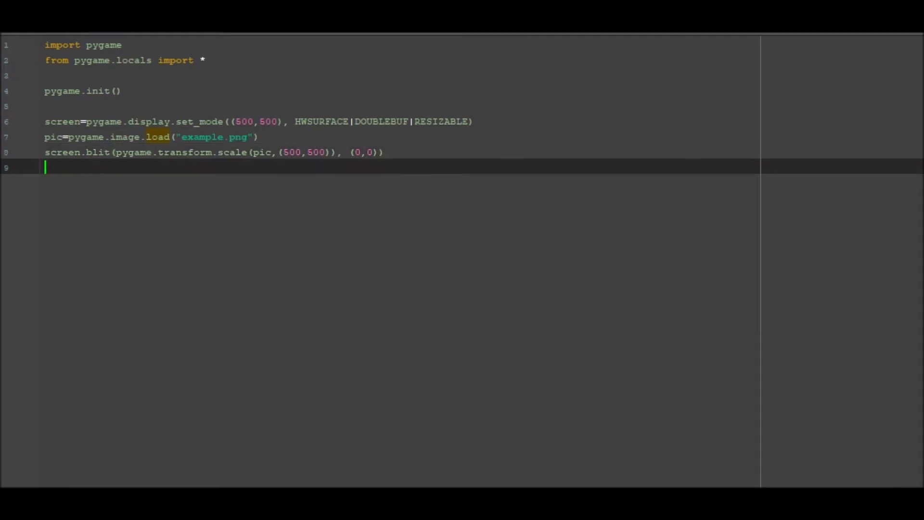
Step: Write pygame.display.flip() to refresh the display after the blit
{"action": "type", "text": "pygame."}
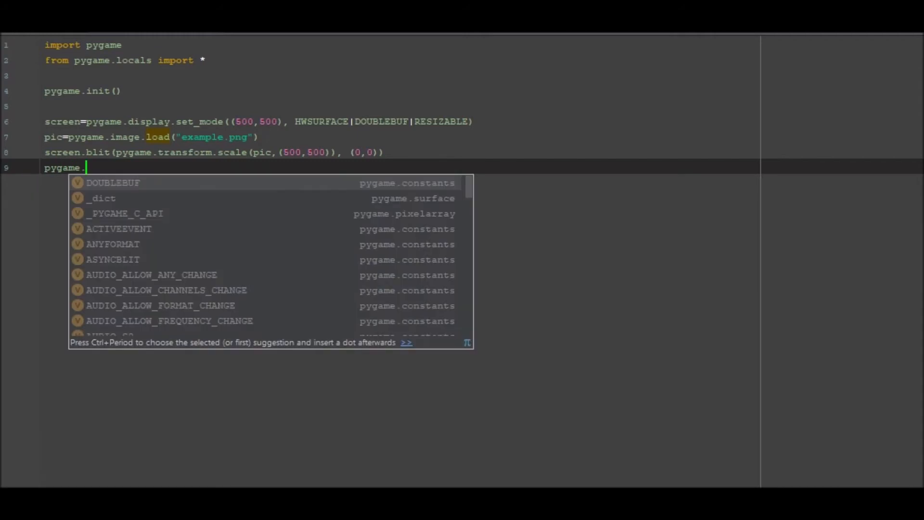
{"action": "type", "text": "displa"}
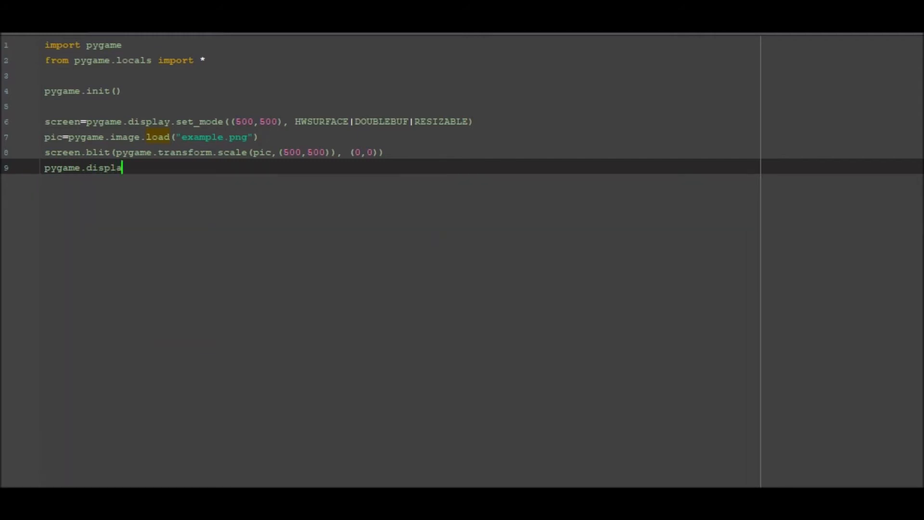
{"action": "type", "text": ".flip("}
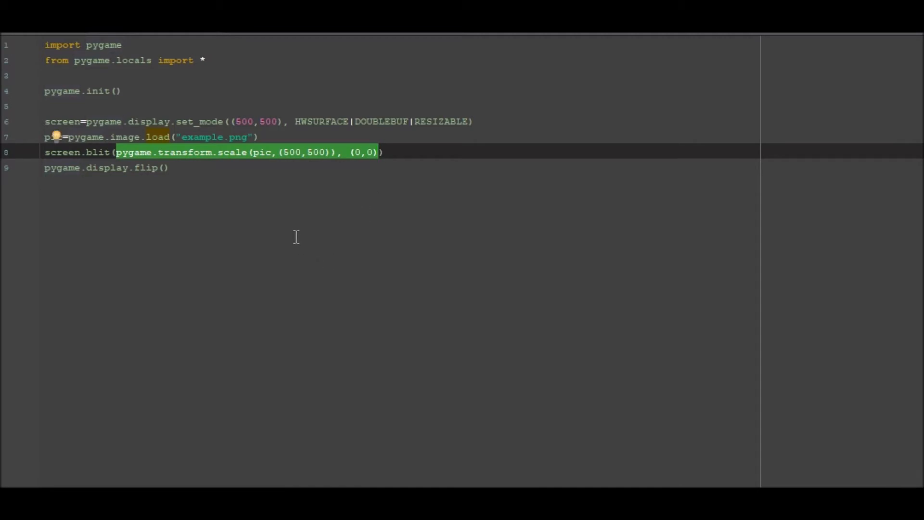
{"action": "mouse_move", "coordinate": [321, 238]}
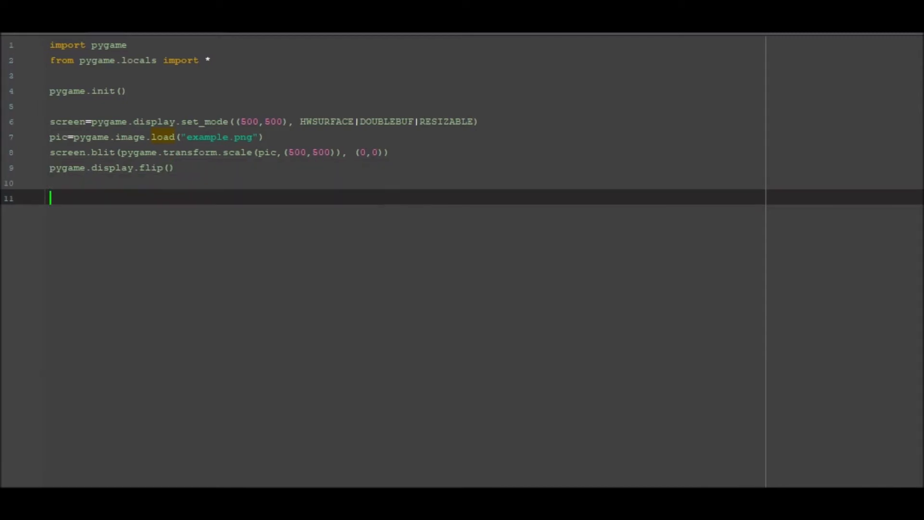
Step: Write a while True: loop that calls pygame.event.pump()
{"action": "type", "text": "while"}
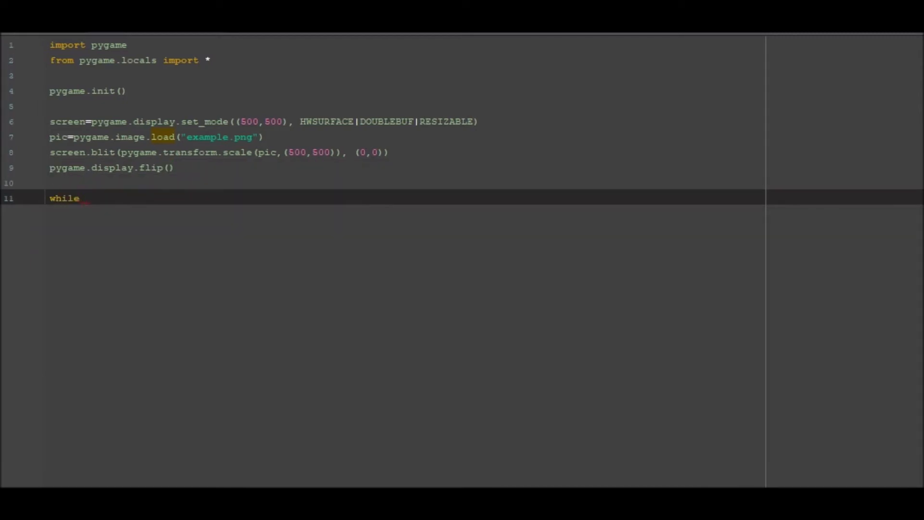
{"action": "type", "text": "True:"}
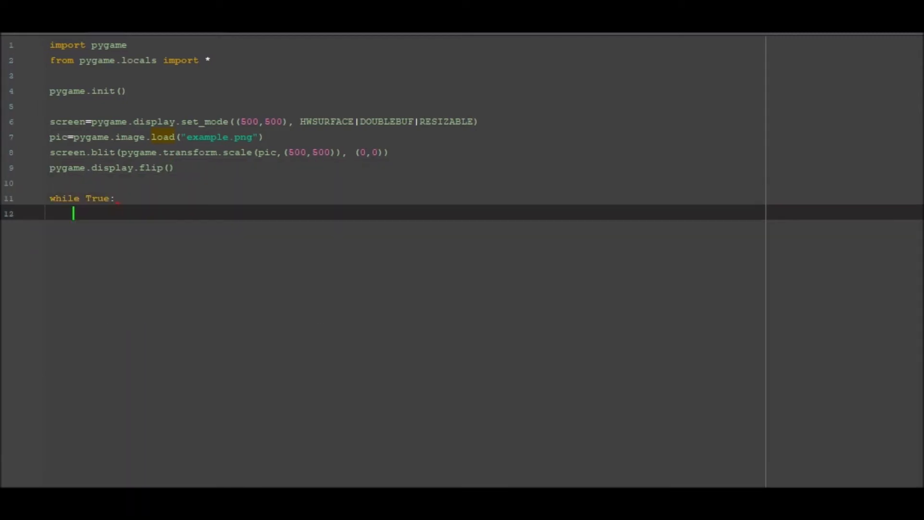
{"action": "type", "text": "p"}
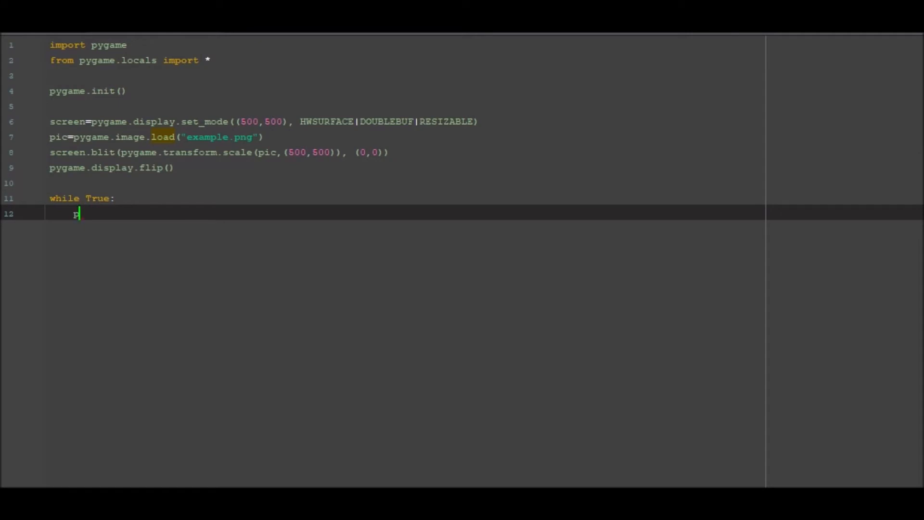
{"action": "type", "text": "pygame."}
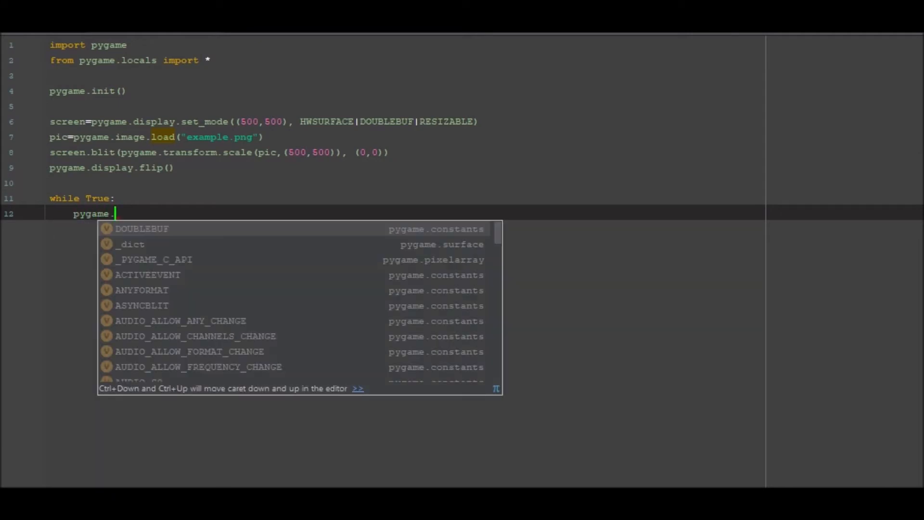
{"action": "type", "text": "event.pump"}
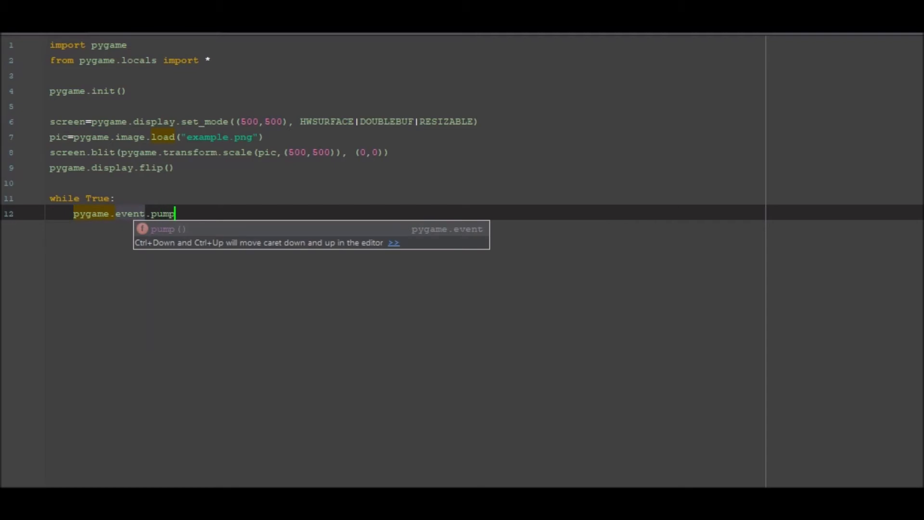
{"action": "key", "text": "enter"}
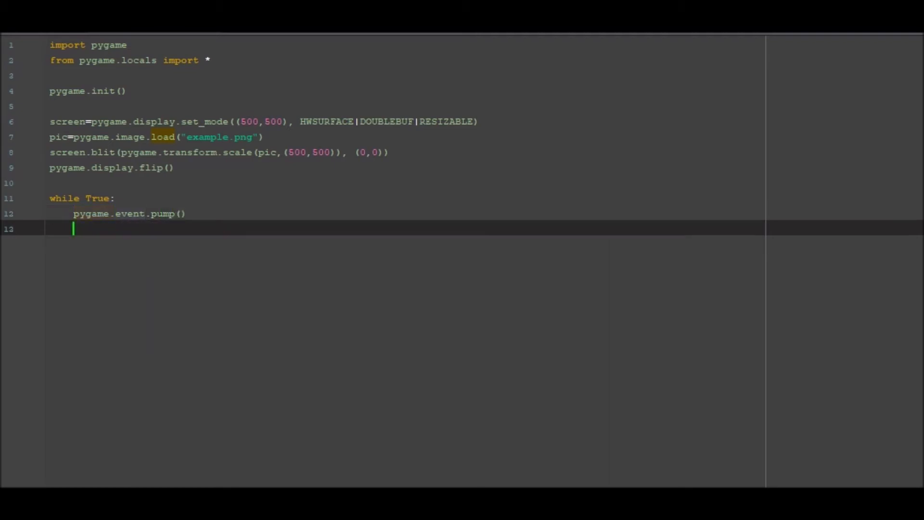
Step: Store pygame.event.wait() in event and begin an if statement
{"action": "type", "text": "event"}
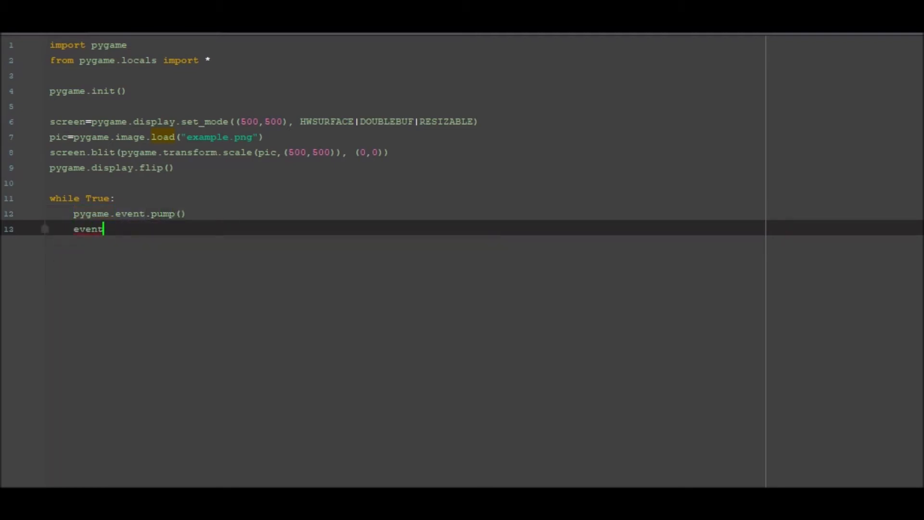
{"action": "type", "text": "="}
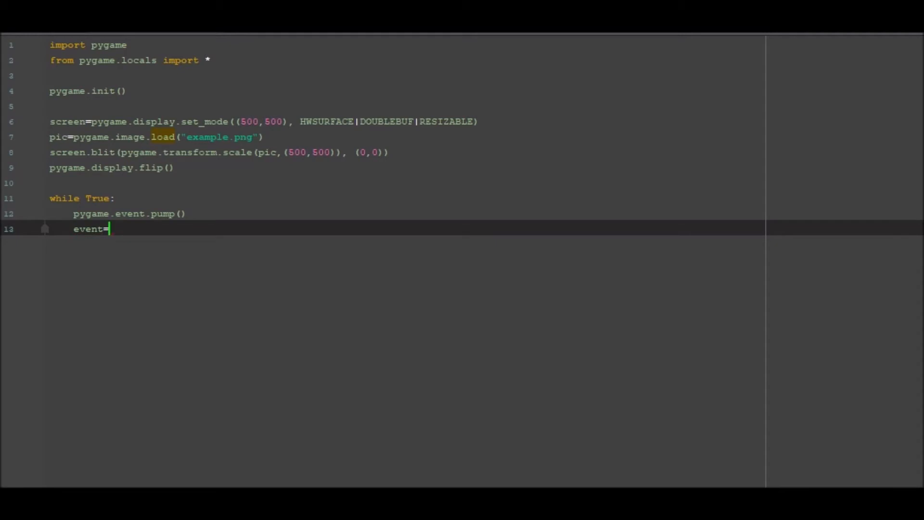
{"action": "type", "text": "pygame."}
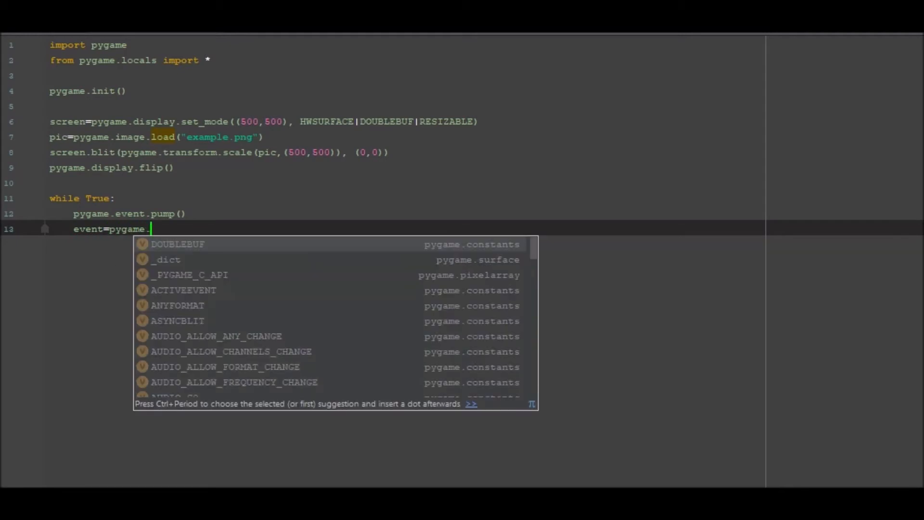
{"action": "type", "text": "event"}
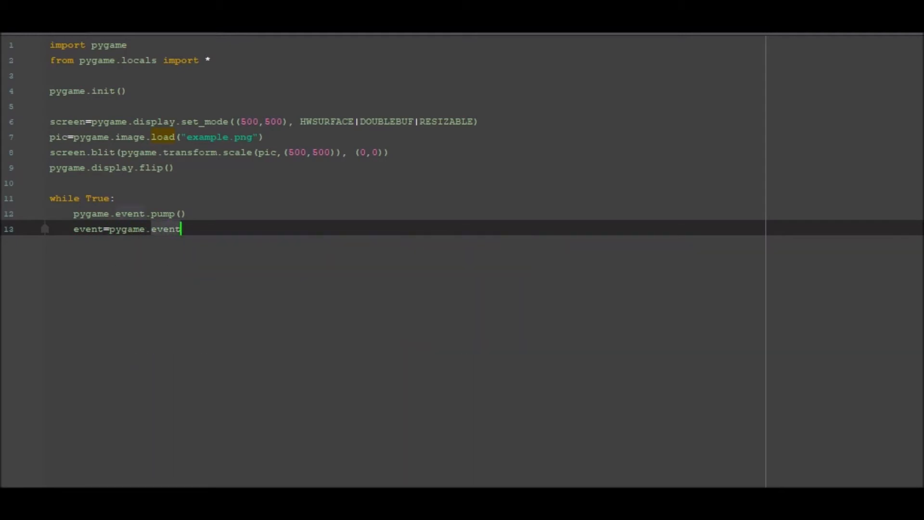
{"action": "type", "text": ".wait()"}
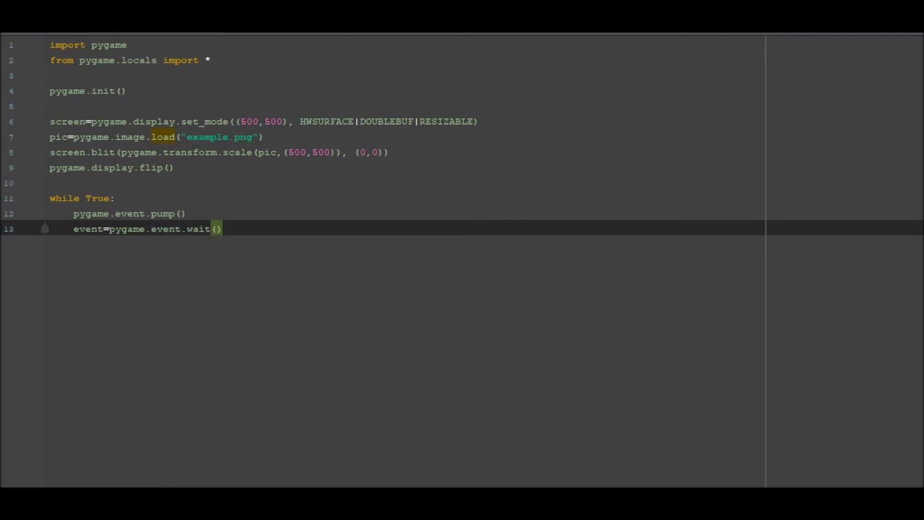
{"action": "type", "text": "if"}
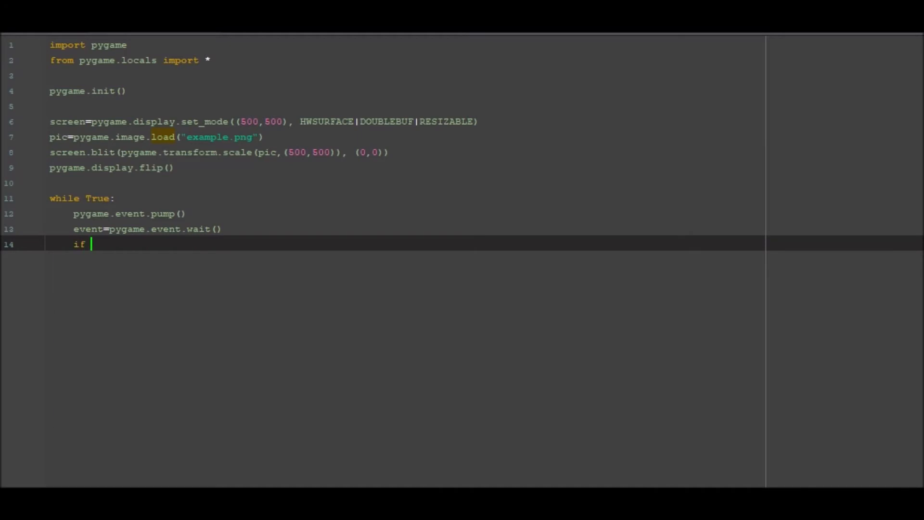
Step: Write if event.type==QUIT: pygame.display.quit() and begin an elif branch
{"action": "type", "text": "event"}
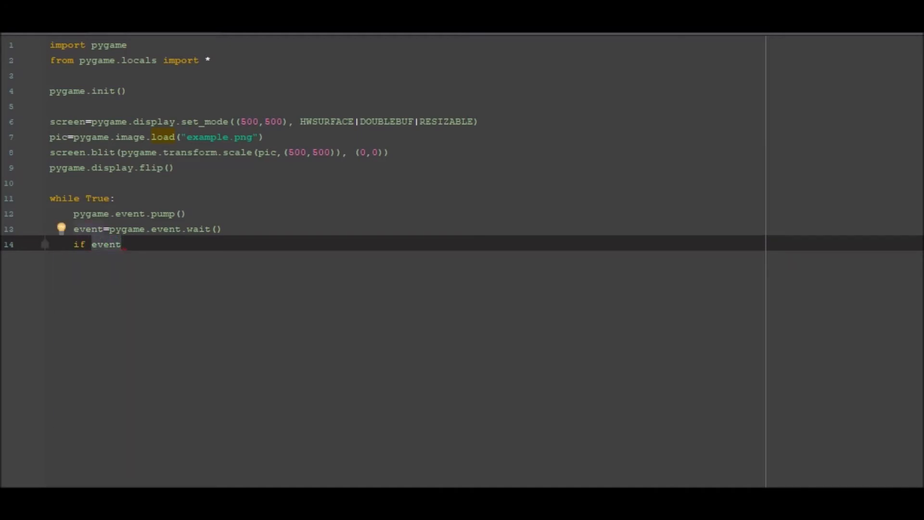
{"action": "type", "text": ".type=="}
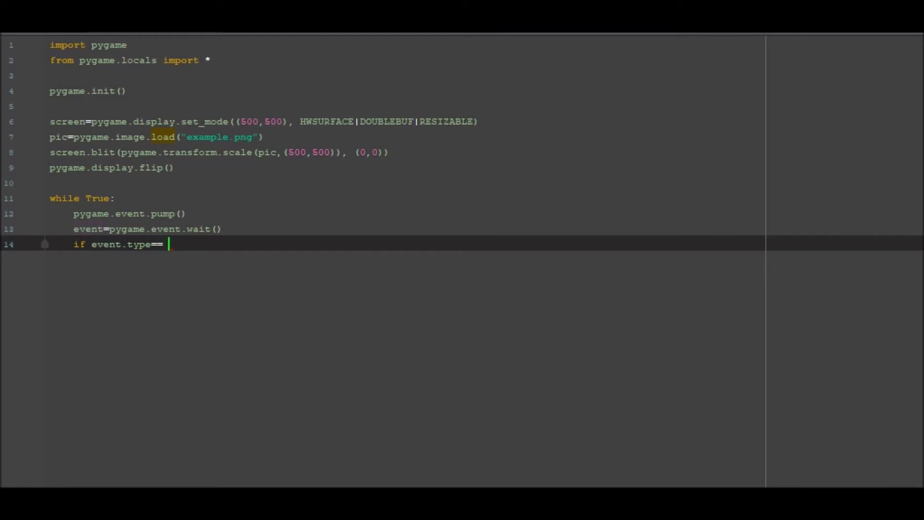
{"action": "type", "text": "q"}
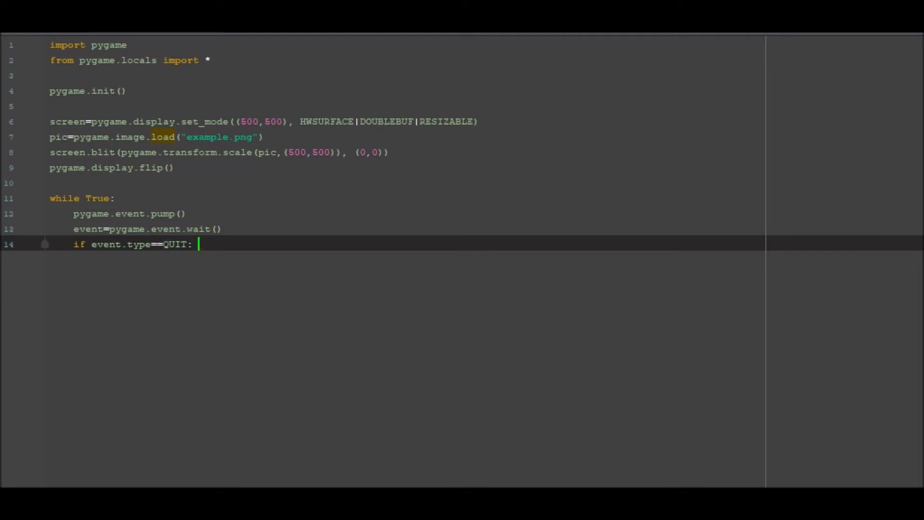
{"action": "type", "text": "pygame"}
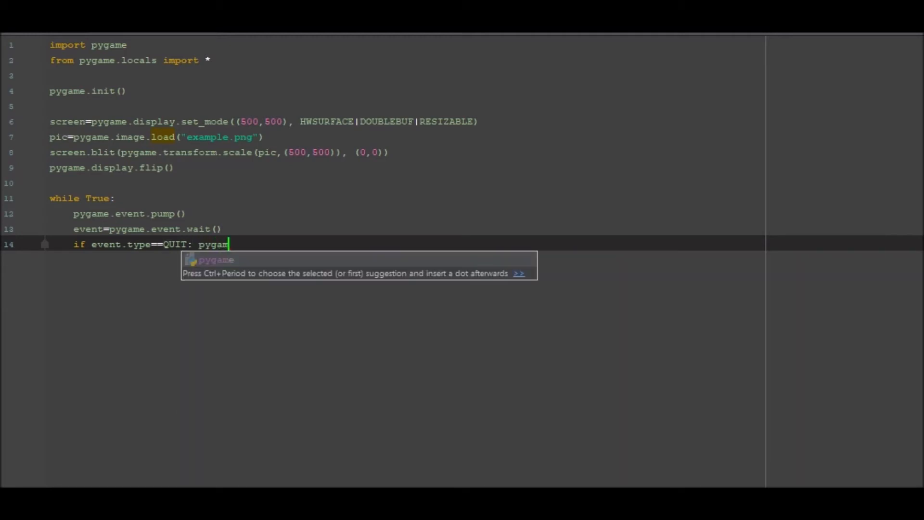
{"action": "type", "text": "."}
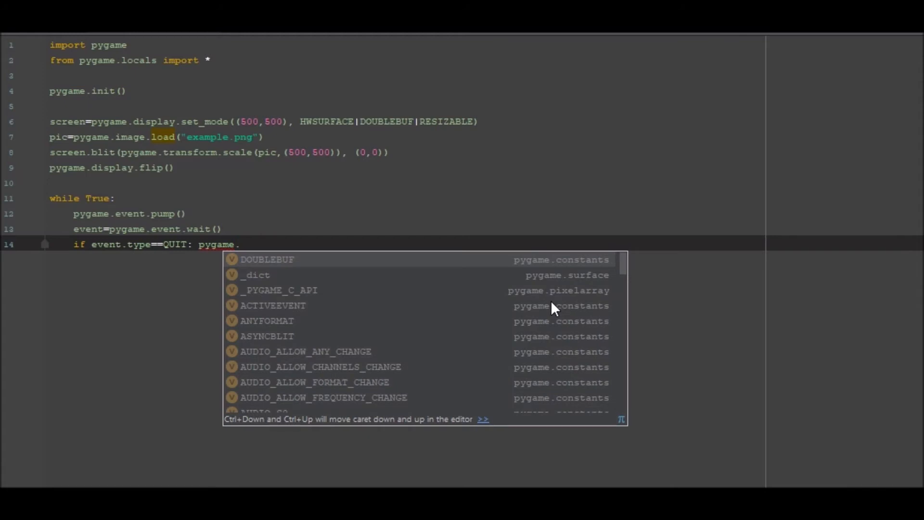
{"action": "type", "text": "display.quit("}
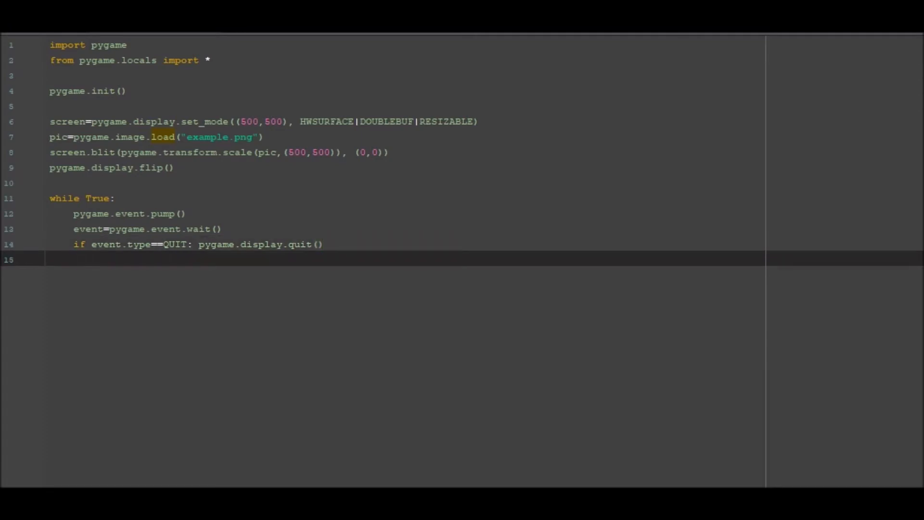
{"action": "type", "text": "elif"}
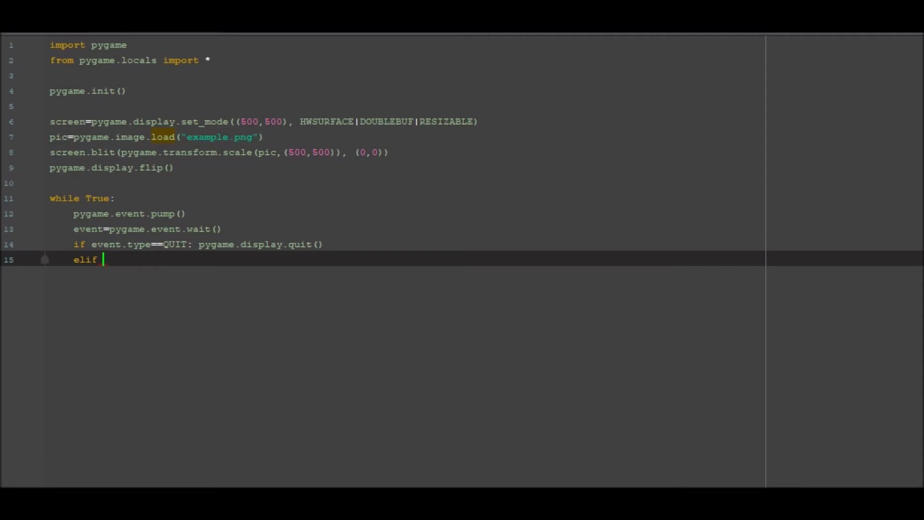
Step: Write elif event.type==VIDEORESIZE and begin screen=pygame.display
{"action": "type", "text": "event.typw"}
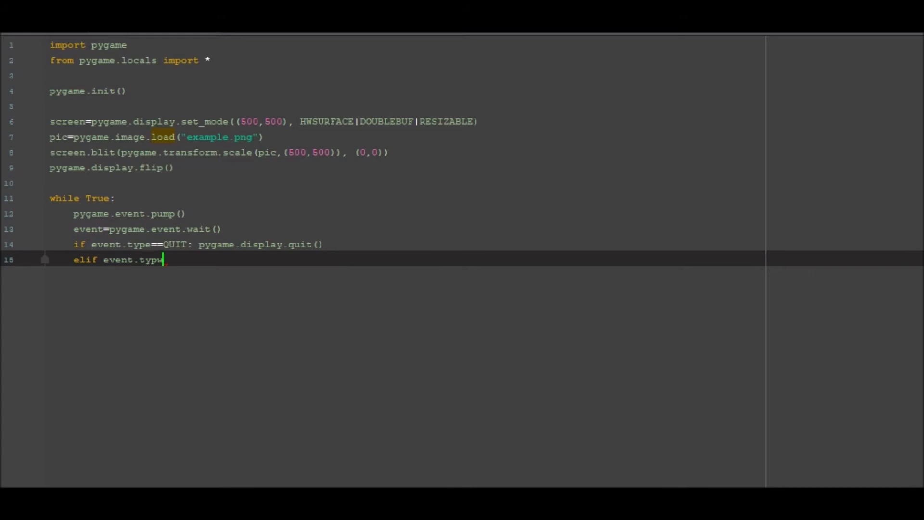
{"action": "type", "text": "e"}
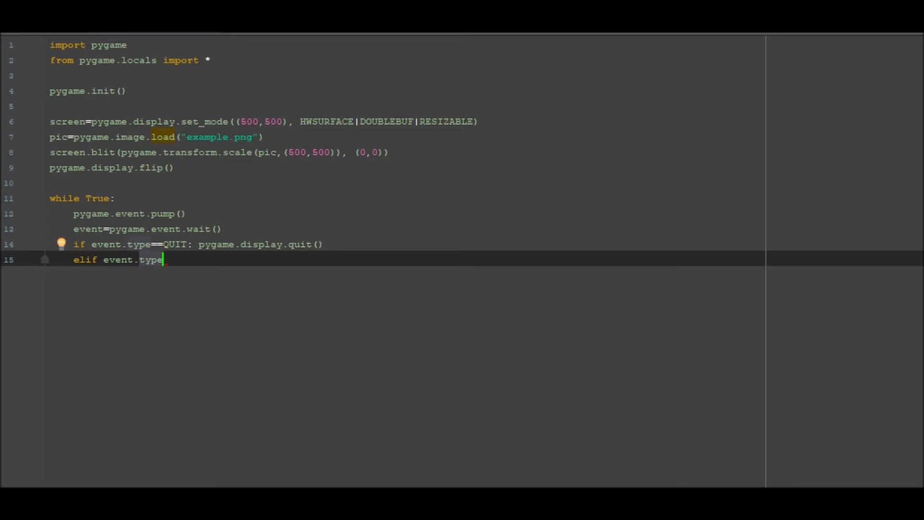
{"action": "type", "text": "==VIDEORESIZE:"}
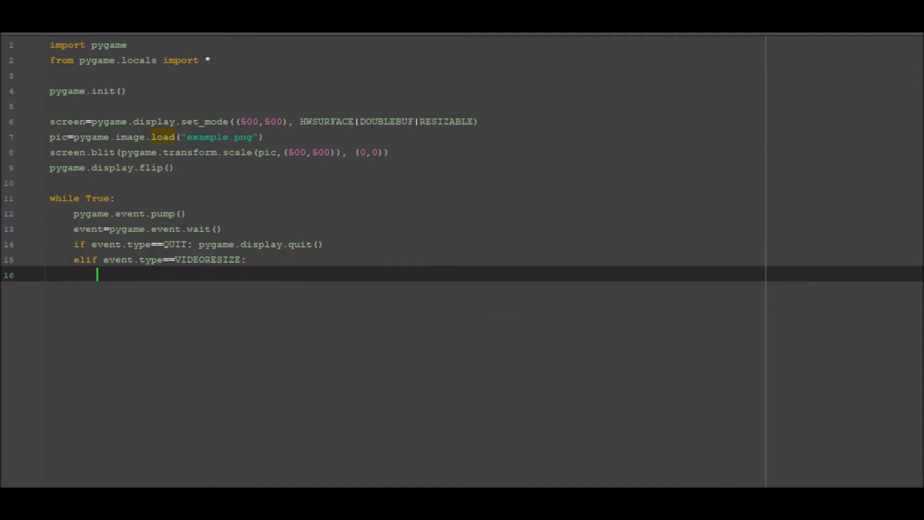
{"action": "type", "text": "screen"}
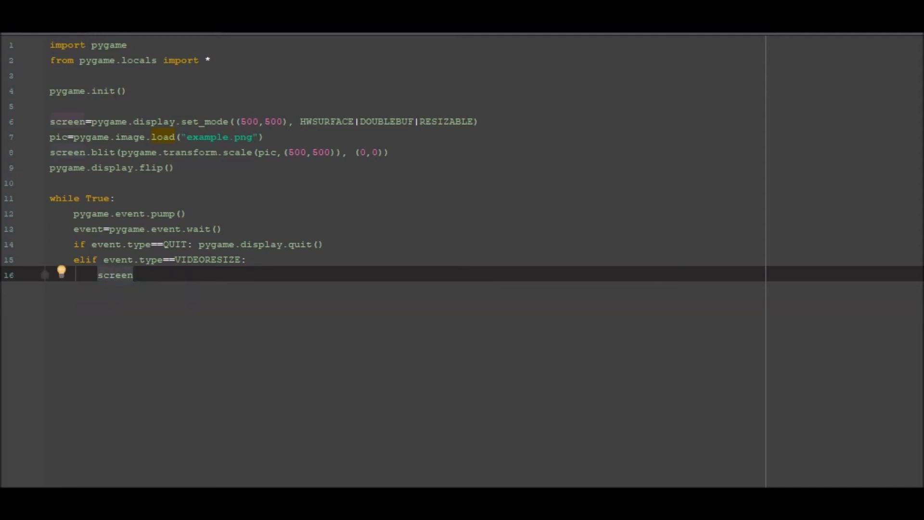
{"action": "type", "text": "=pygame."}
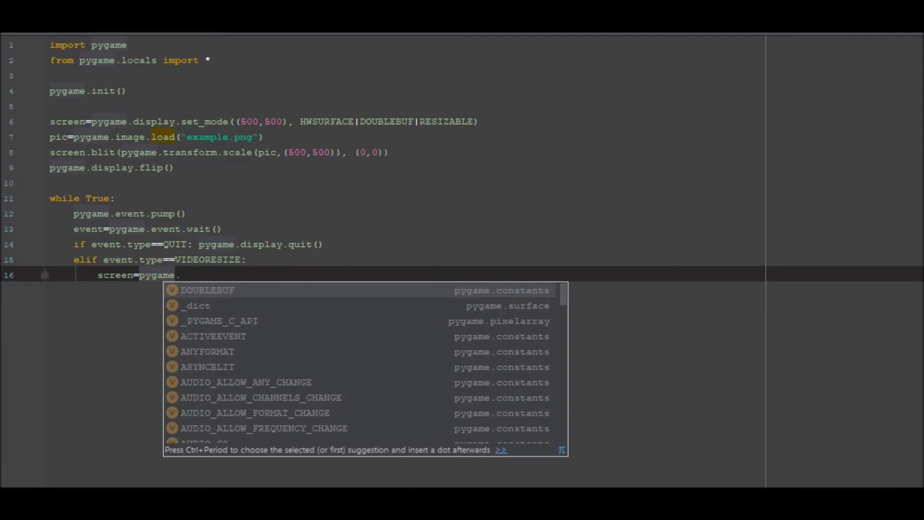
{"action": "type", "text": "display"}
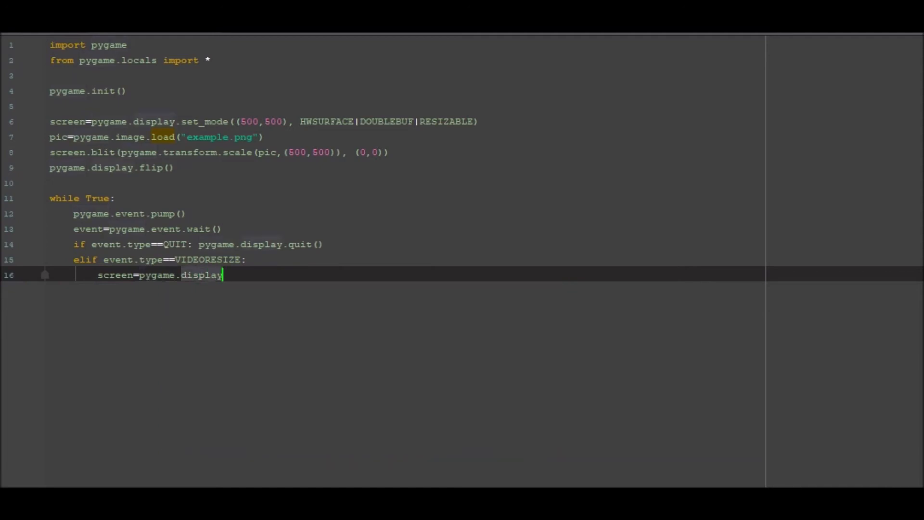
Step: Complete the resize handler's set_mode(event.dict['size']) call
{"action": "type", "text": ".set"}
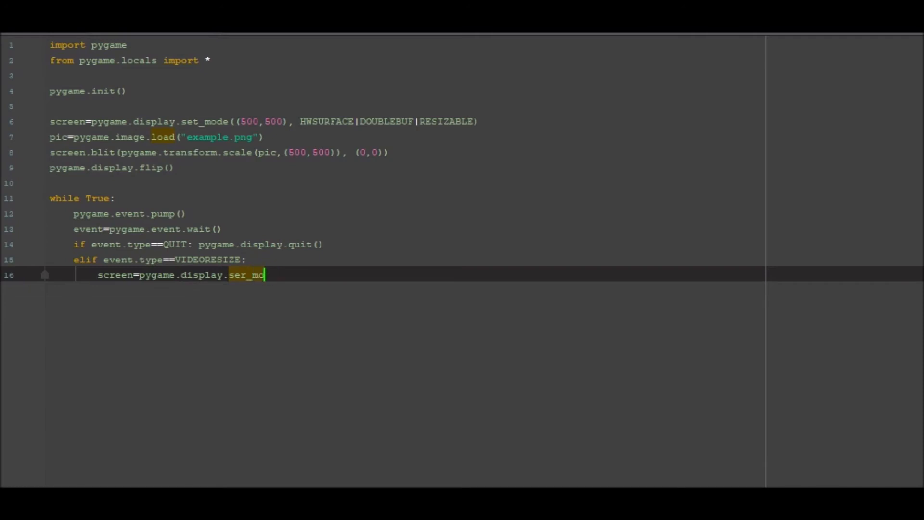
{"action": "type", "text": "t"}
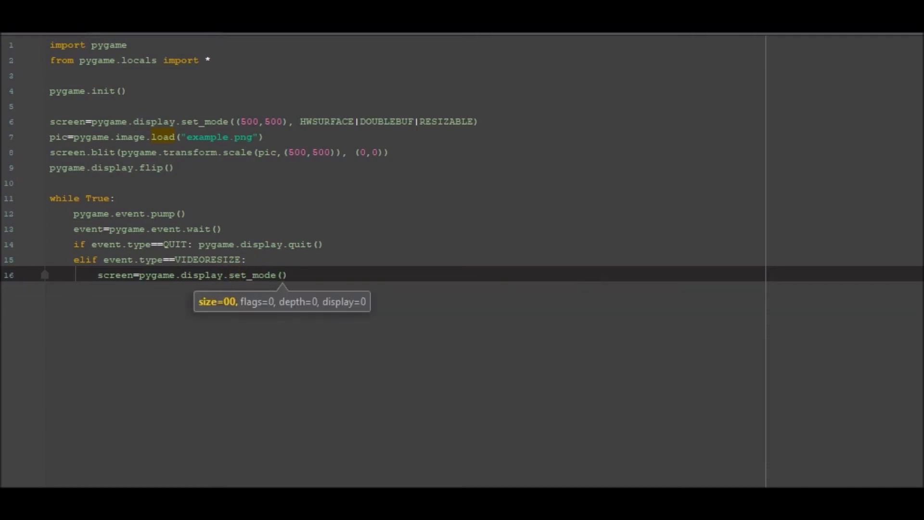
{"action": "type", "text": "e"}
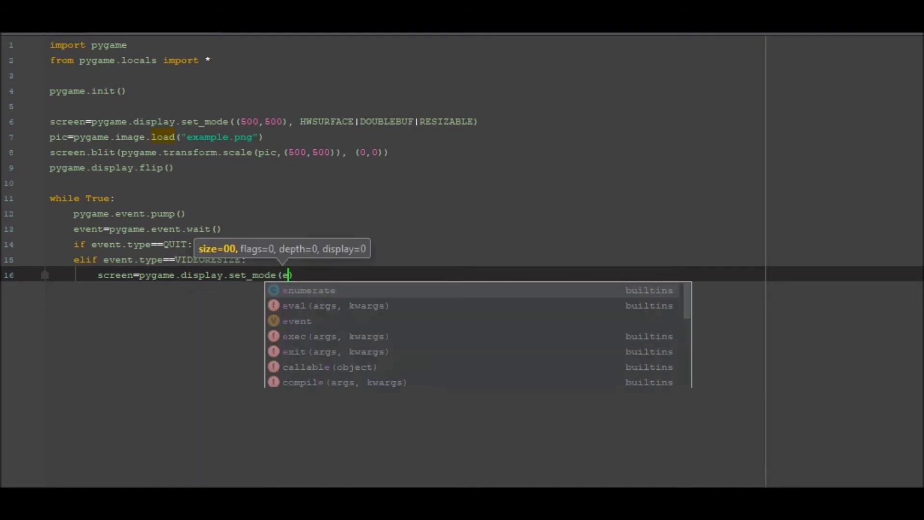
{"action": "type", "text": "vent.d"}
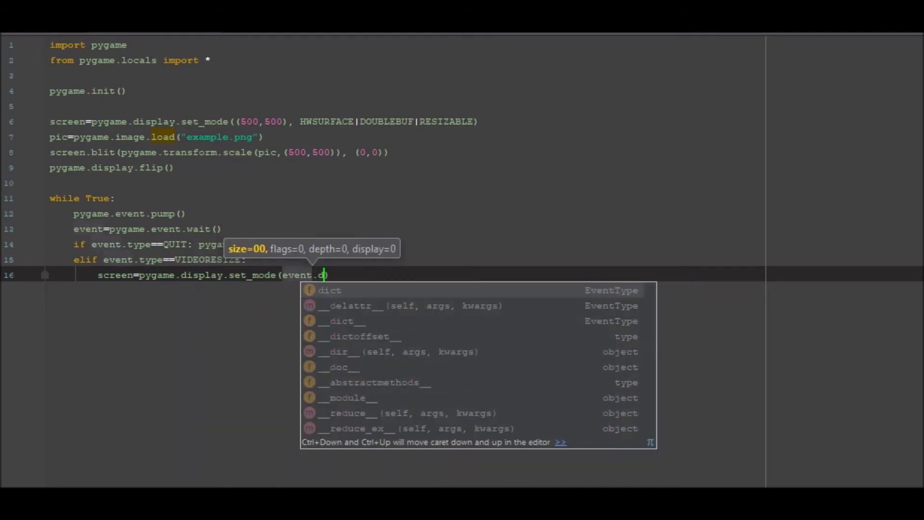
{"action": "type", "text": "ict["}
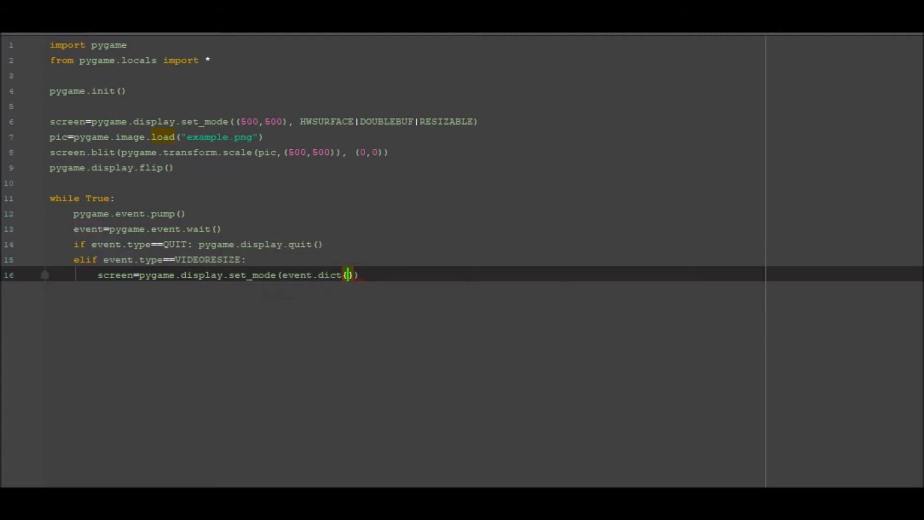
{"action": "type", "text": "["}
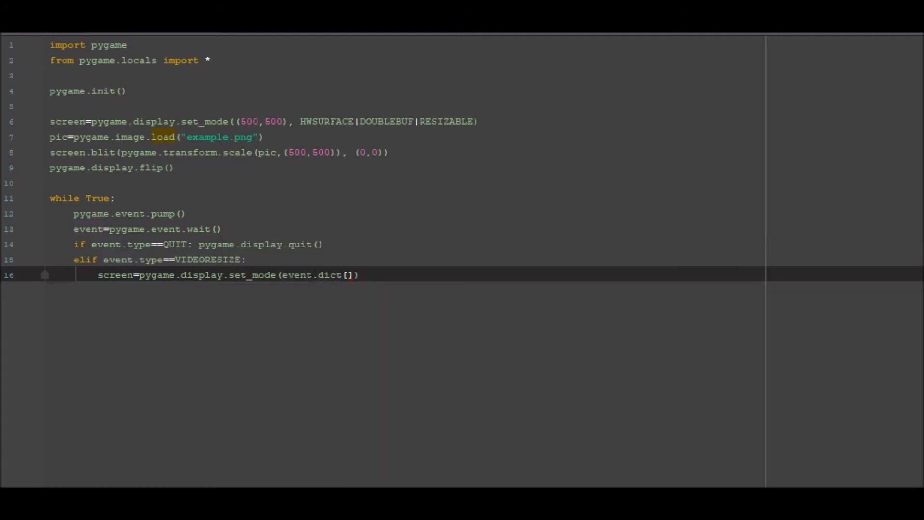
{"action": "type", "text": "'size'"}
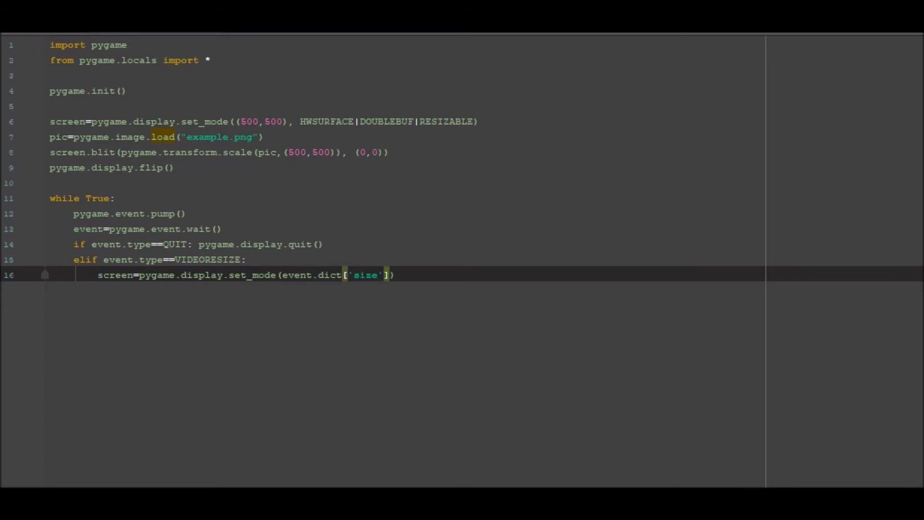
{"action": "mouse_move", "coordinate": [293, 127]}
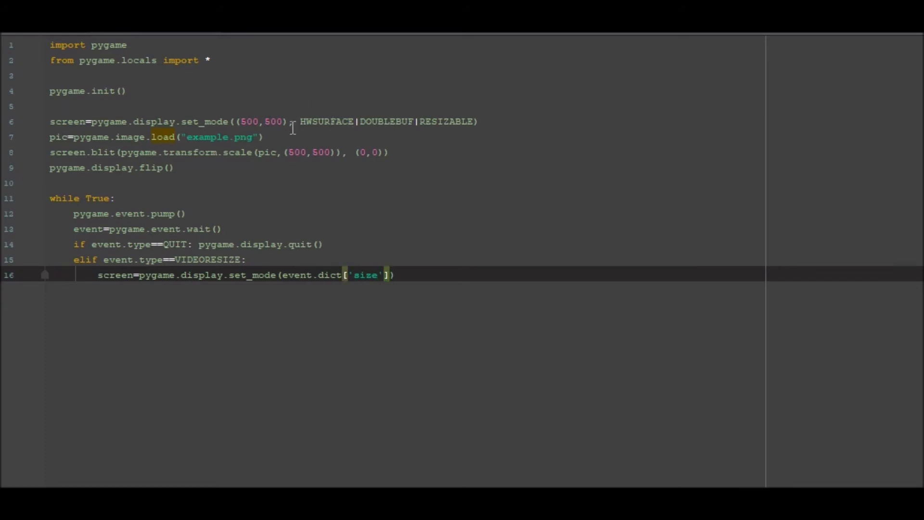
Step: Add ', HWSURFACE|DOUBLEBUF|RESIZABLE' to the resize set_mode call and move to a new line
{"action": "left_click", "coordinate": [292, 121]}
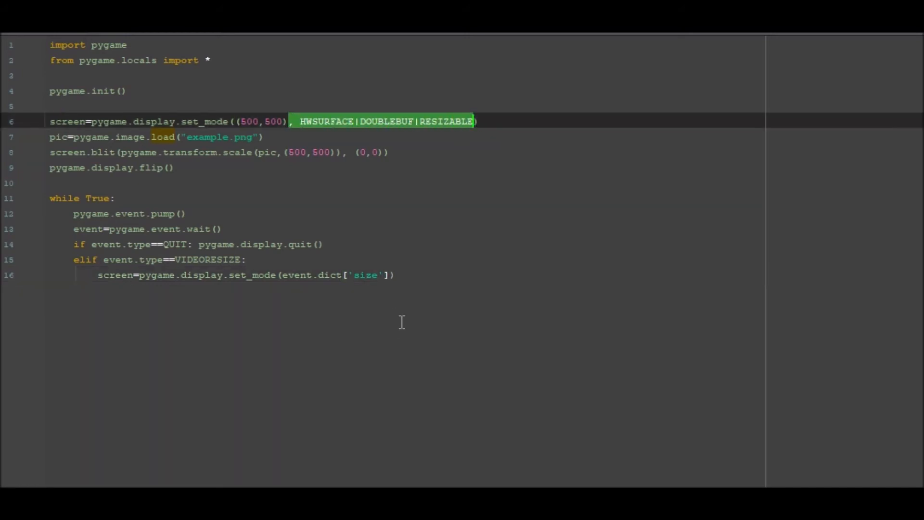
{"action": "type", "text": ", HWSURFACE|DOUBLEBUF|RESIZABLE"}
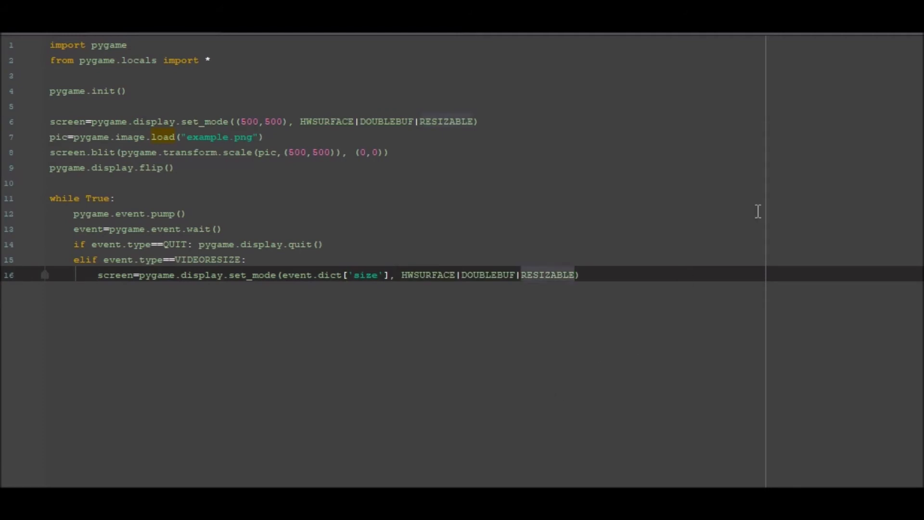
{"action": "mouse_move", "coordinate": [325, 277]}
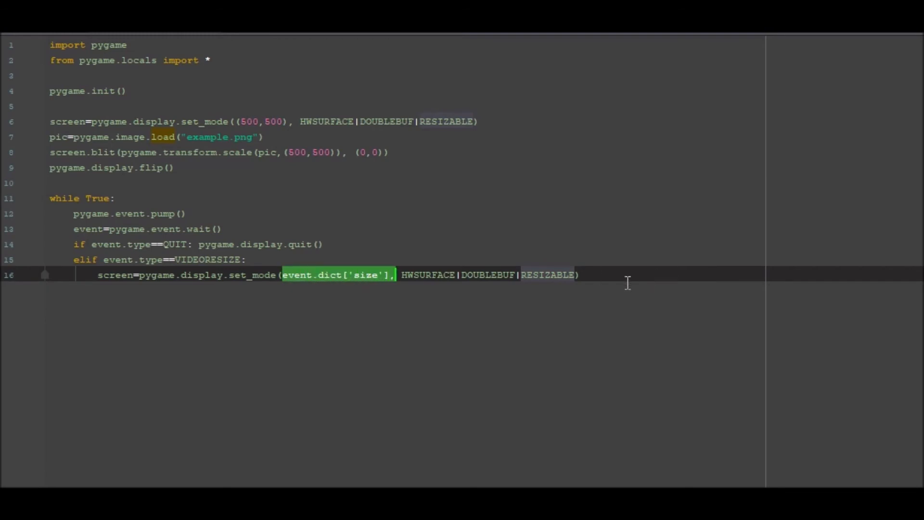
{"action": "key", "text": "Return"}
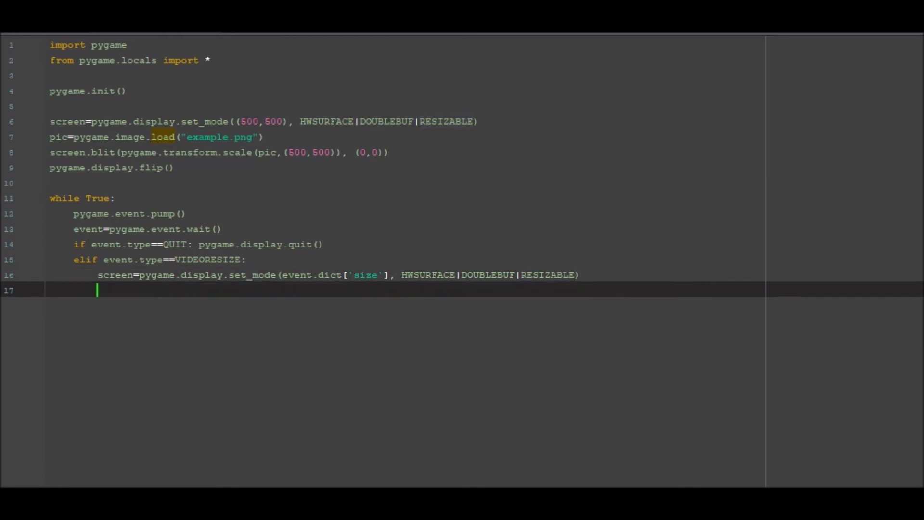
Step: In the resize branch, blit pic scaled to event.dict['size'] at (0,0)
{"action": "type", "text": "scr"}
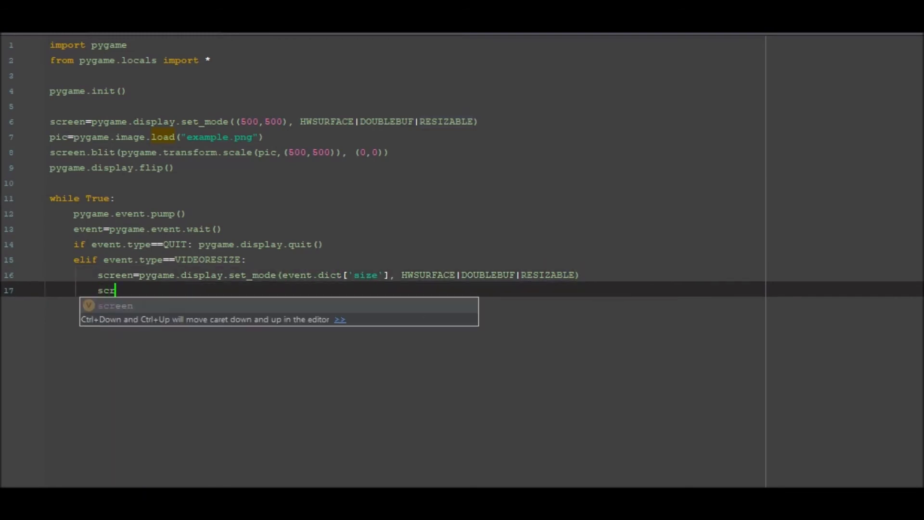
{"action": "type", "text": "een."}
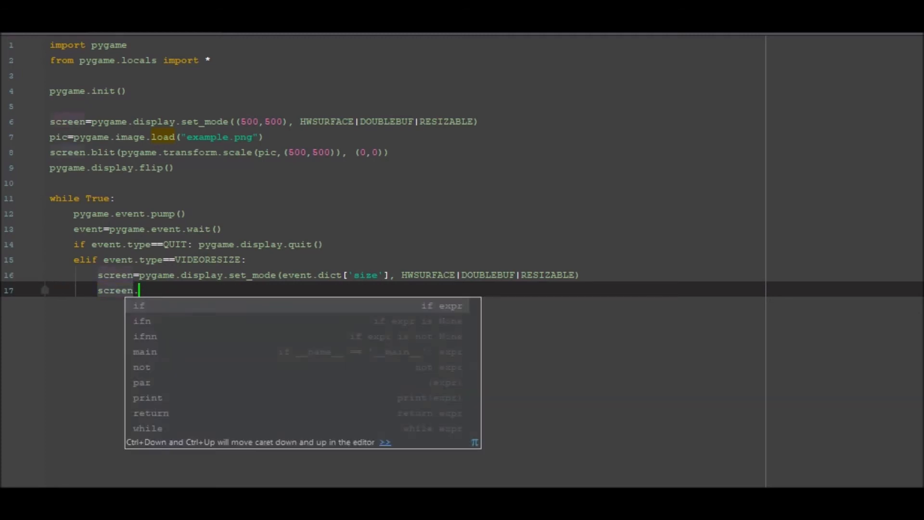
{"action": "type", "text": "slit("}
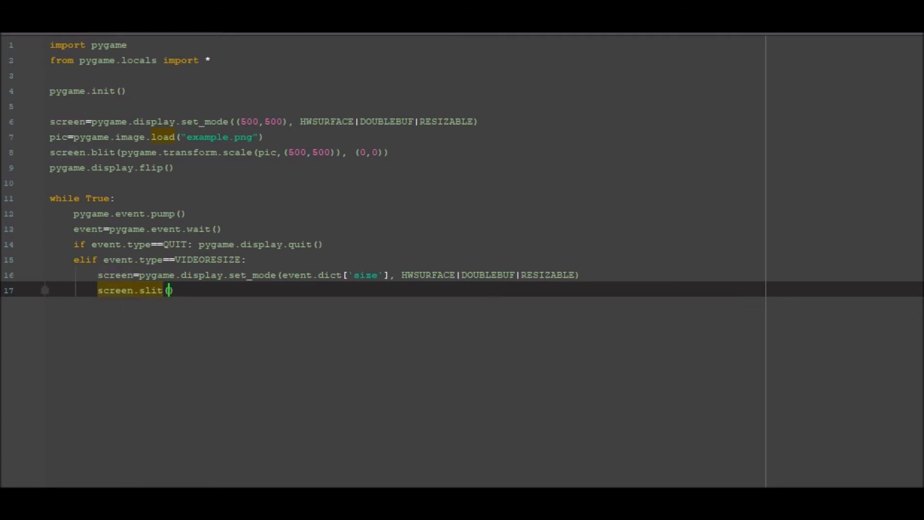
{"action": "type", "text": "pygame"}
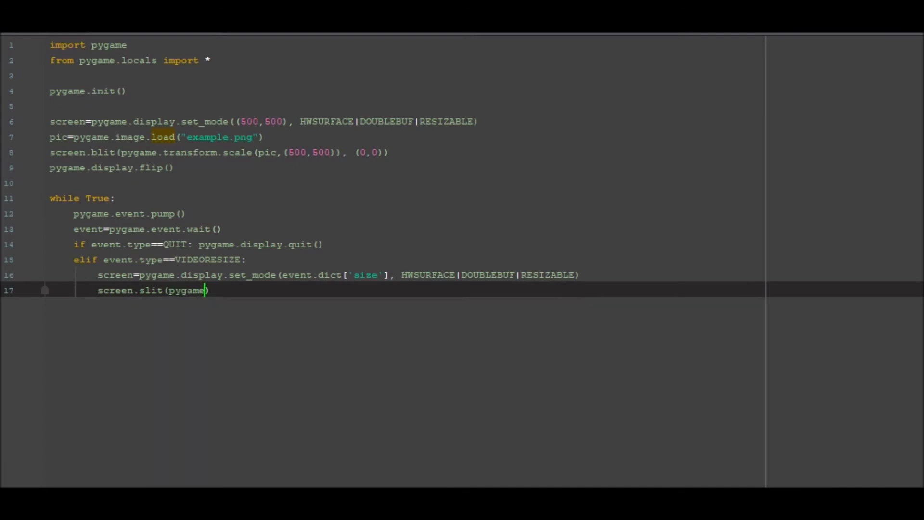
{"action": "type", "text": "."}
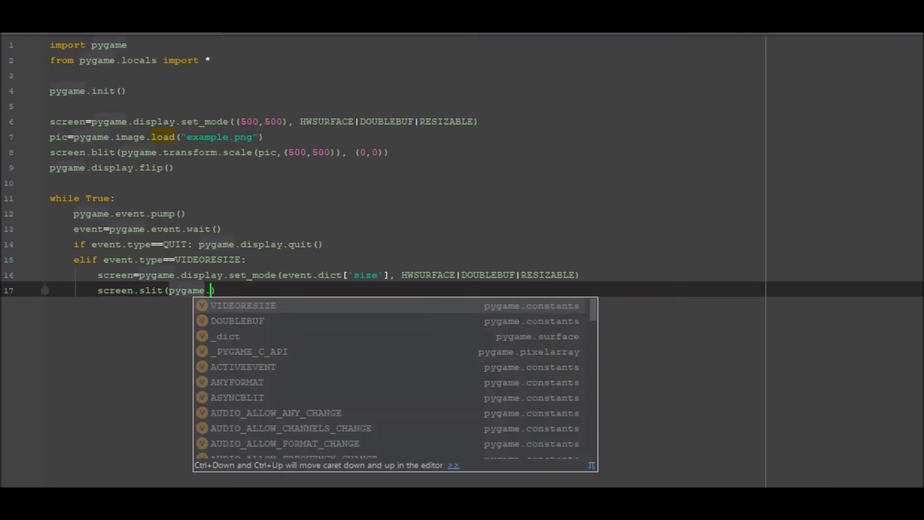
{"action": "type", "text": "transform"}
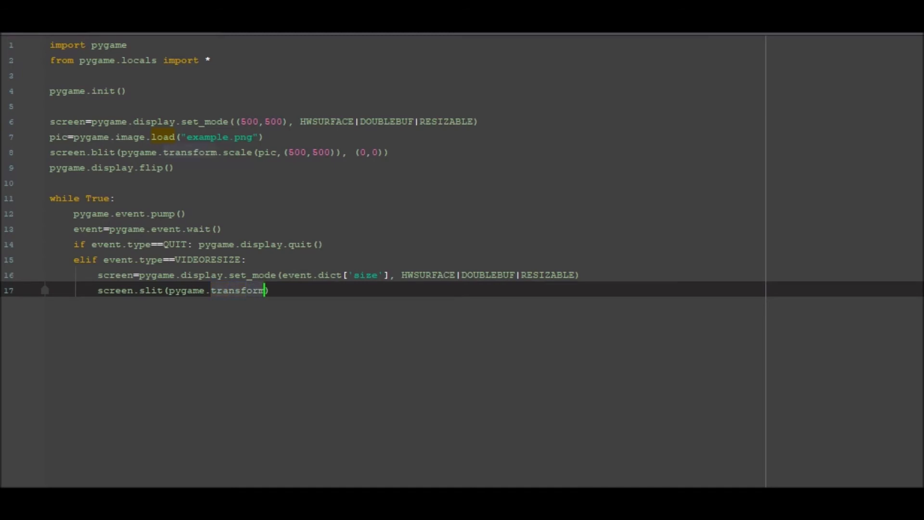
{"action": "type", "text": "scale("}
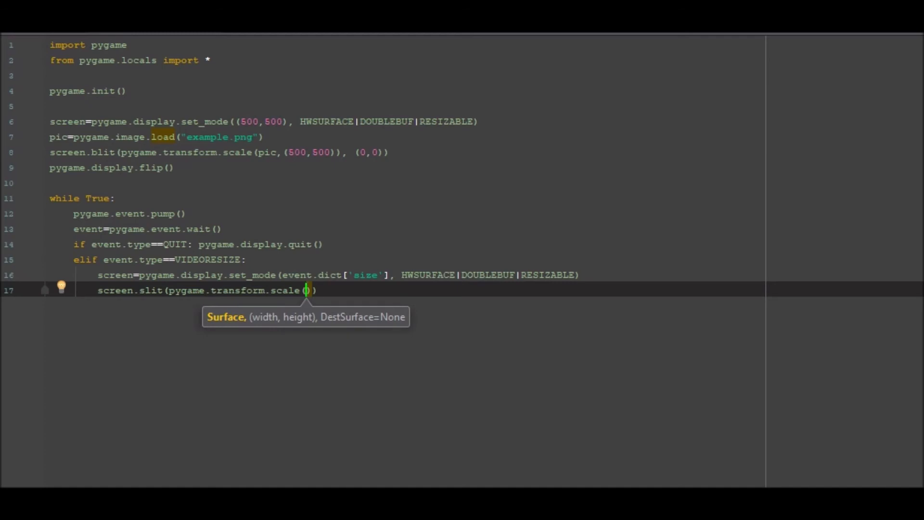
{"action": "type", "text": "pic"}
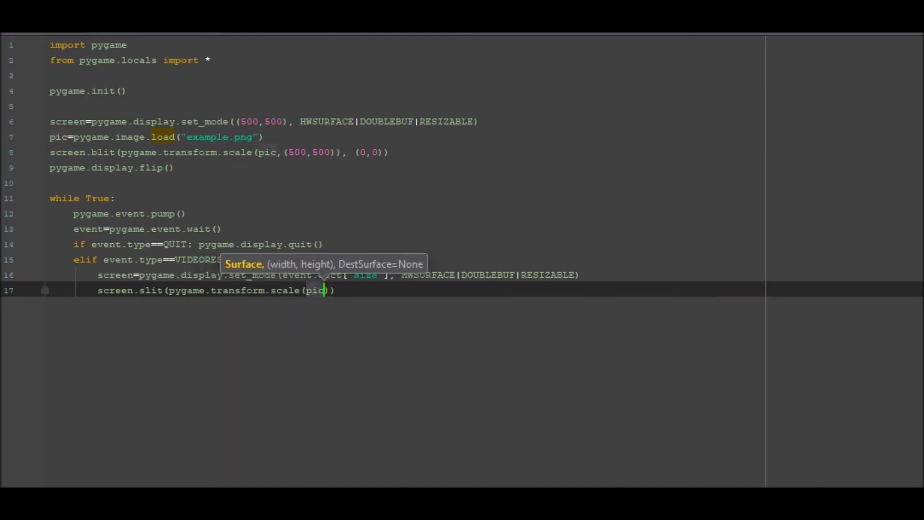
{"action": "type", "text": ",event.dict['"}
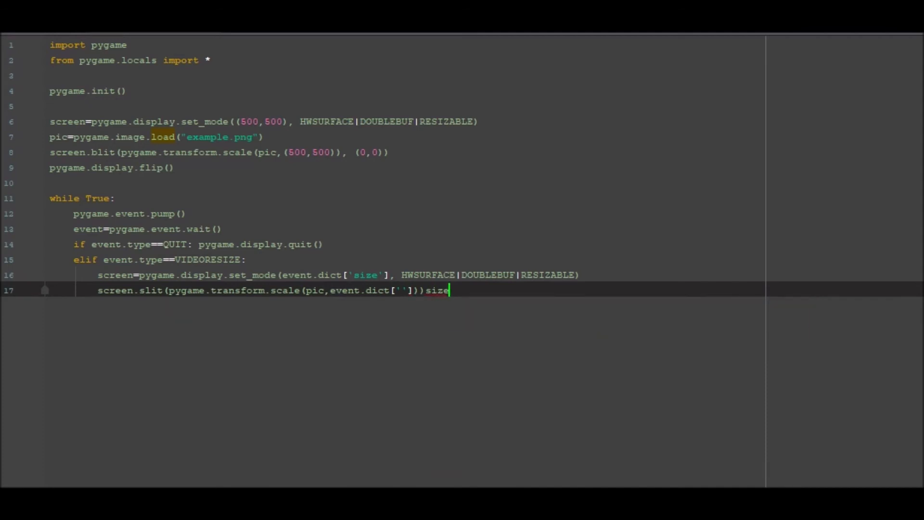
{"action": "key", "text": "BackSpace"}
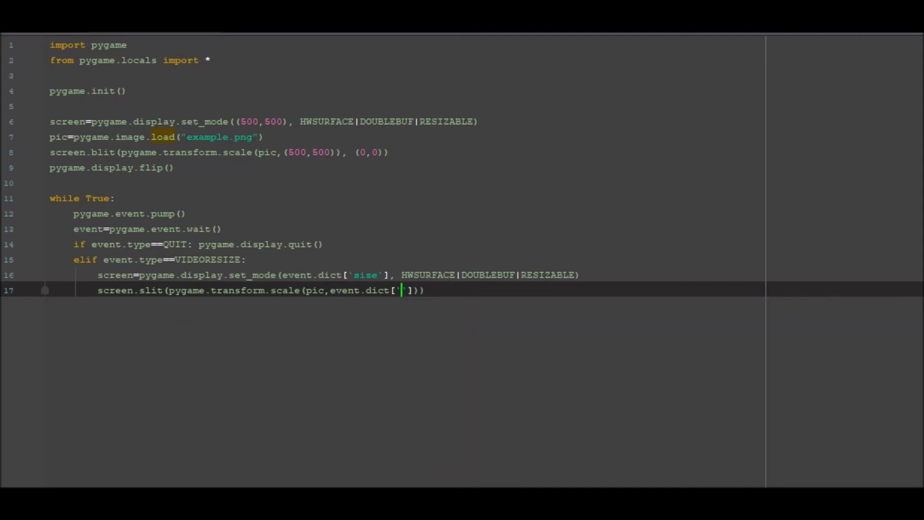
{"action": "type", "text": "size'"}
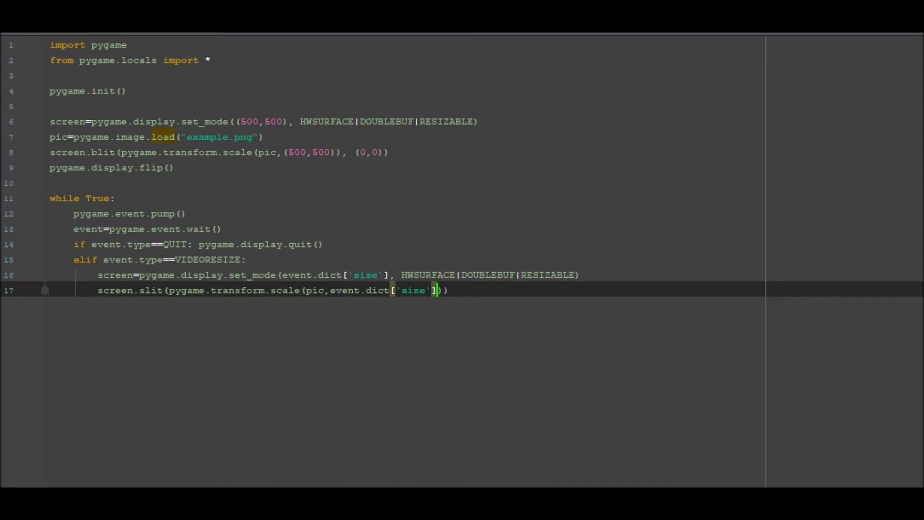
{"action": "type", "text": ","}
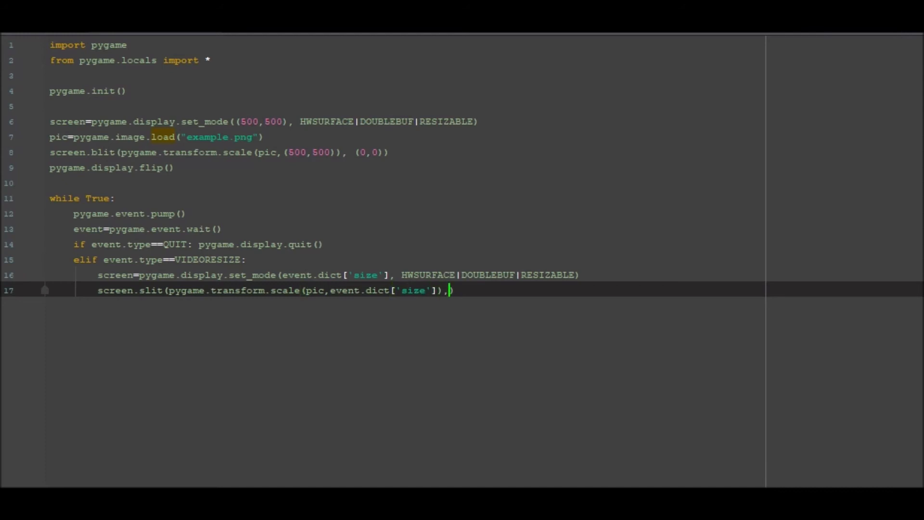
{"action": "type", "text": "(0,0"}
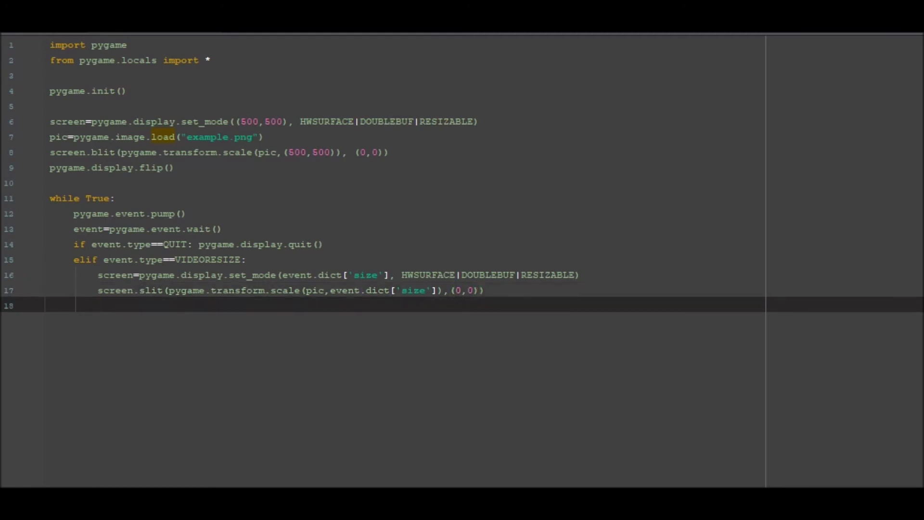
Step: End the resize branch with pygame.display.flip()
{"action": "type", "text": "pygame"}
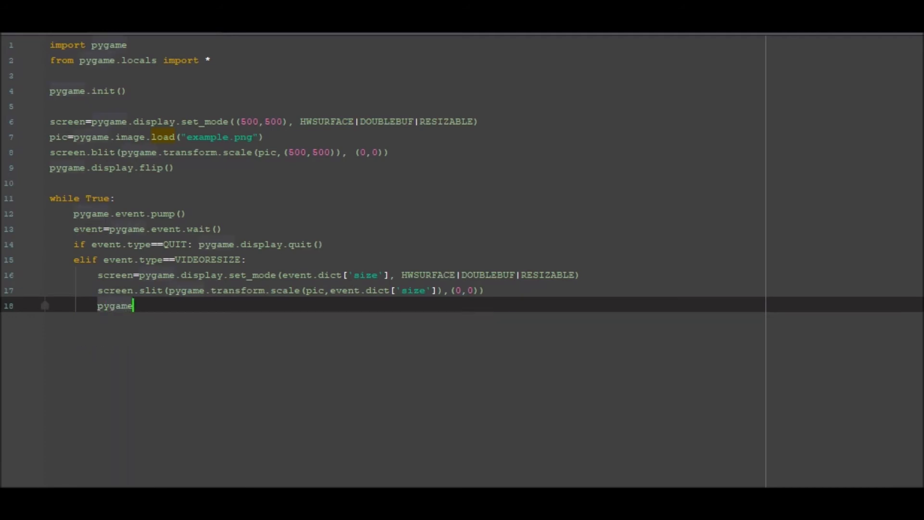
{"action": "type", "text": ".d"}
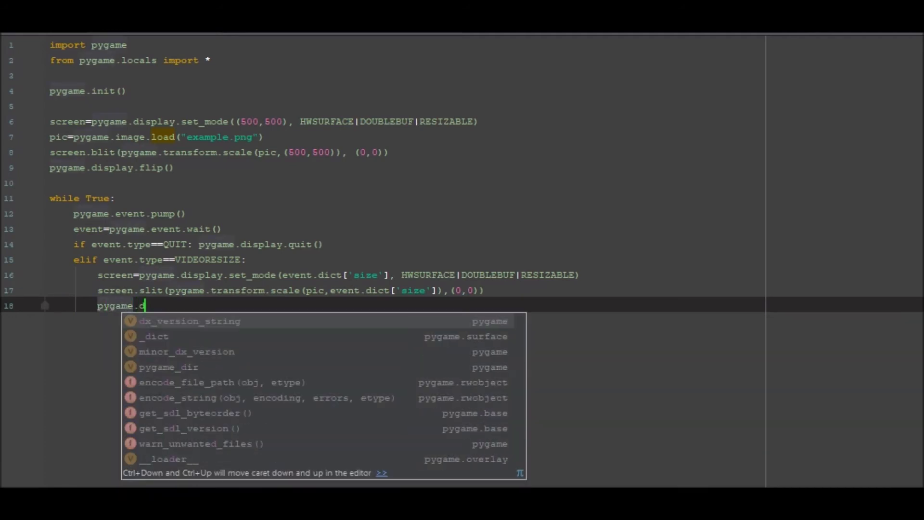
{"action": "type", "text": "isop"}
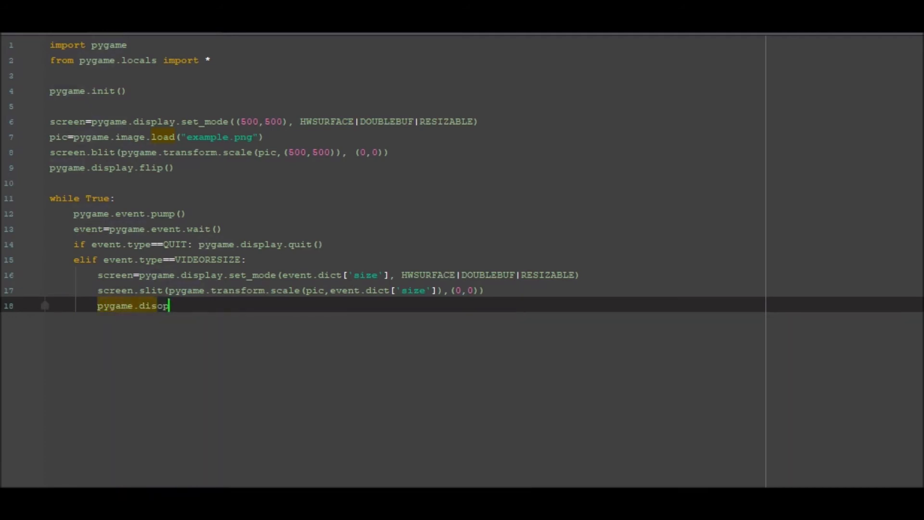
{"action": "type", "text": "lay"}
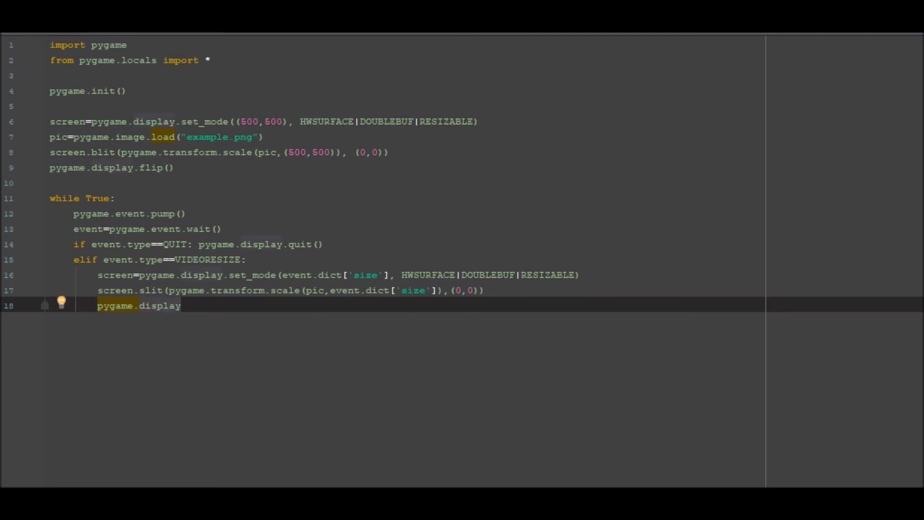
{"action": "type", "text": ".flip()"}
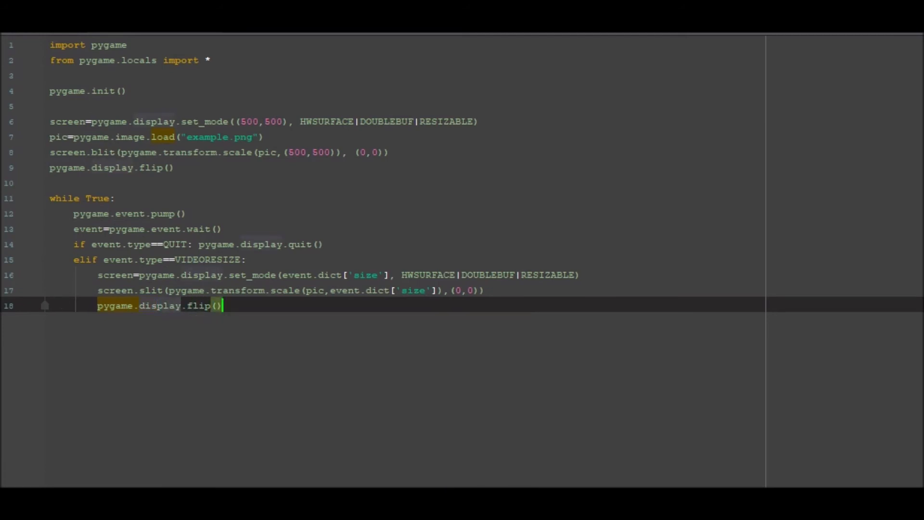
{"action": "mouse_move", "coordinate": [472, 188]}
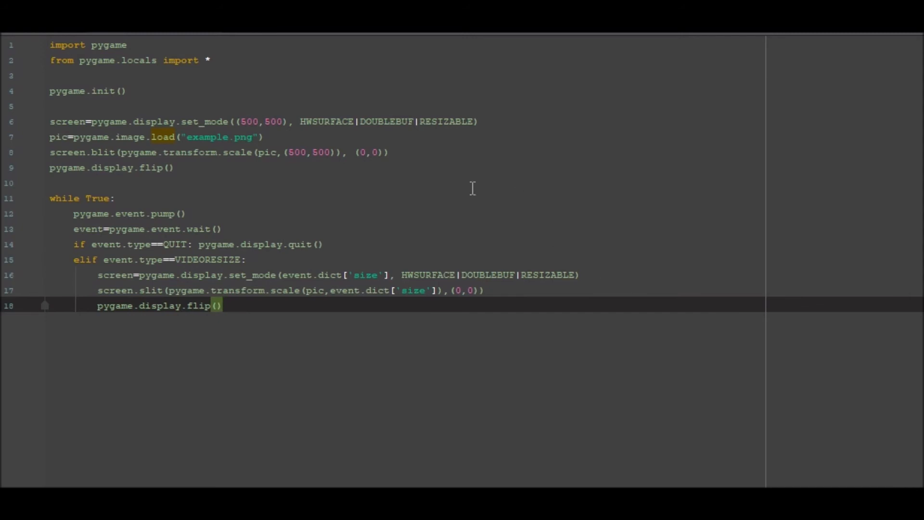
Step: Run the script, resize the pygame window to watch the EXAMPLE image rescale, then close it
{"action": "left_click", "coordinate": [171, 167]}
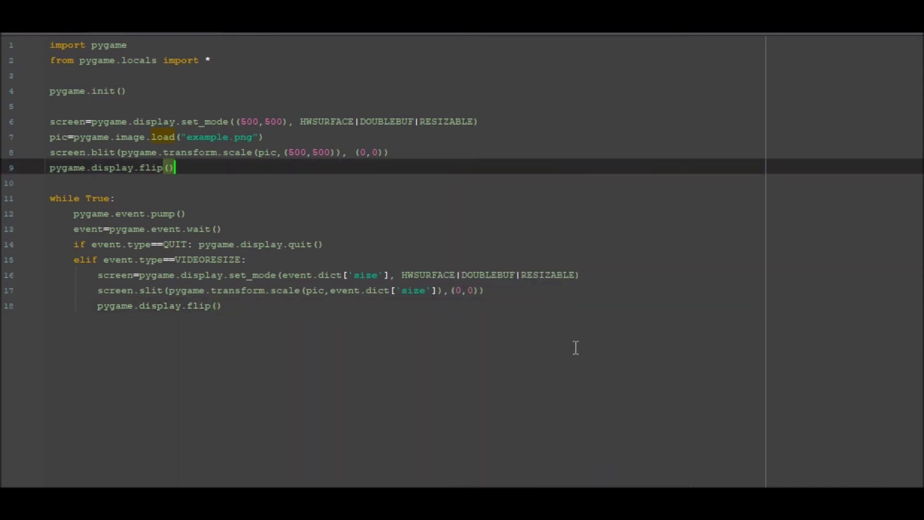
{"action": "mouse_move", "coordinate": [232, 253]}
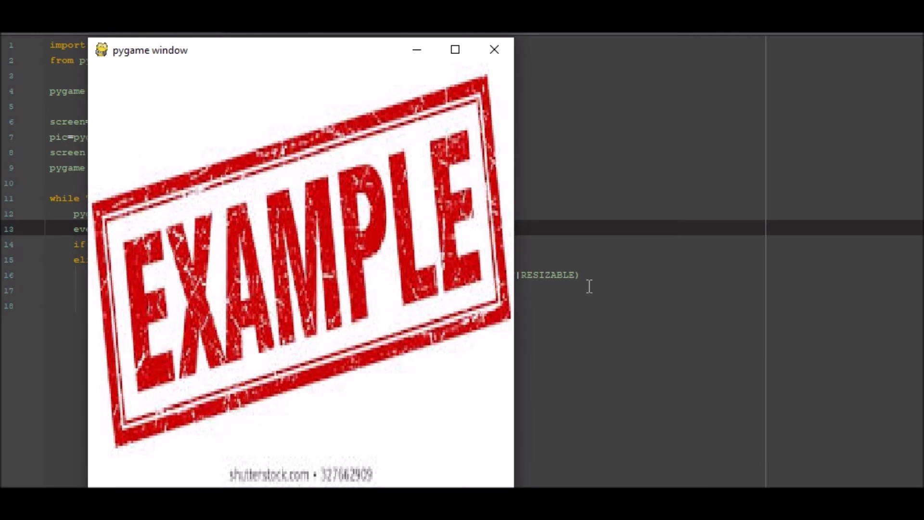
{"action": "mouse_move", "coordinate": [514, 481]}
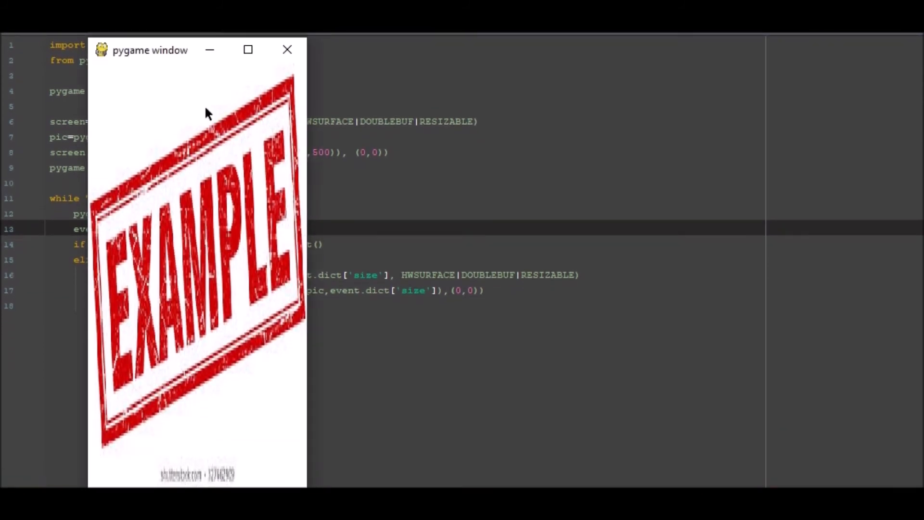
{"action": "left_click_drag", "start_coordinate": [150, 49], "coordinate": [177, 77]}
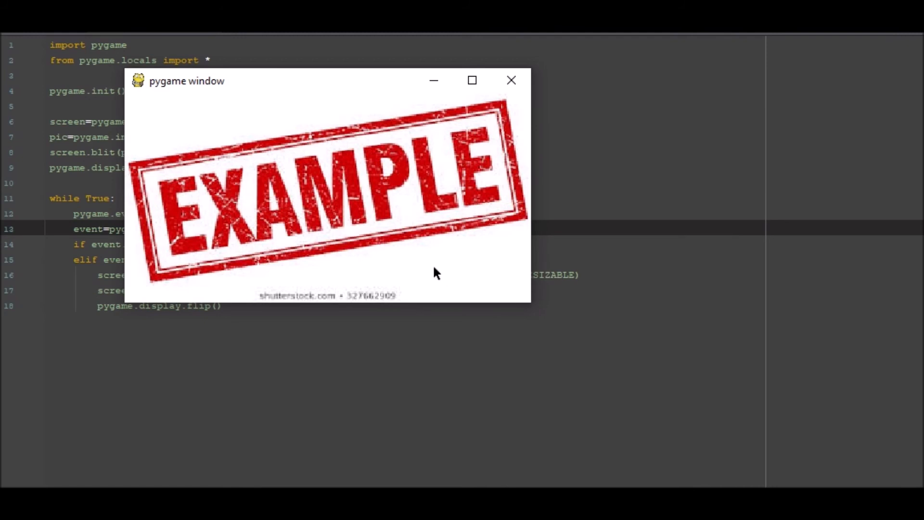
{"action": "mouse_move", "coordinate": [272, 164]}
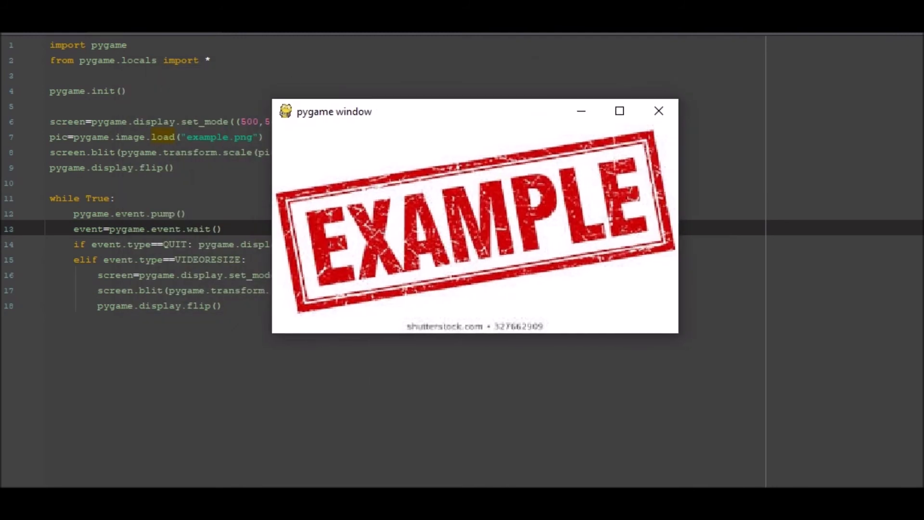
{"action": "mouse_move", "coordinate": [434, 131]}
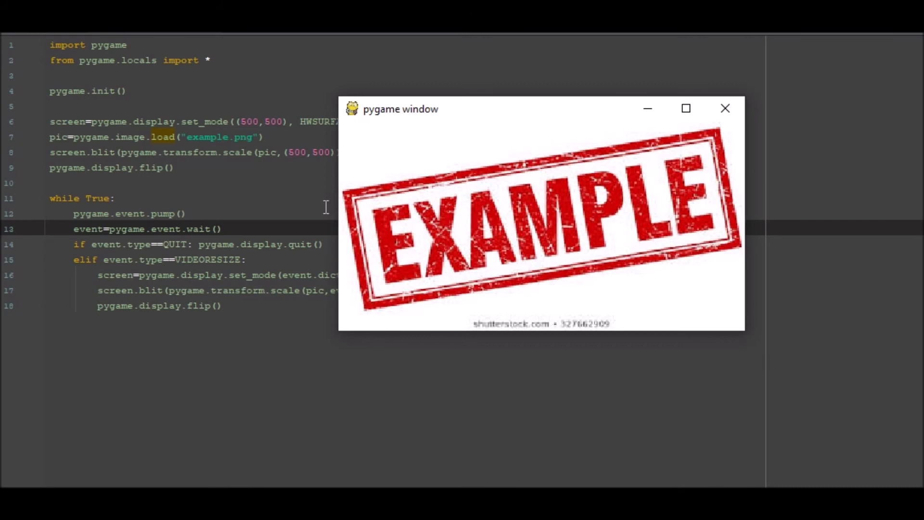
{"action": "mouse_move", "coordinate": [561, 301]}
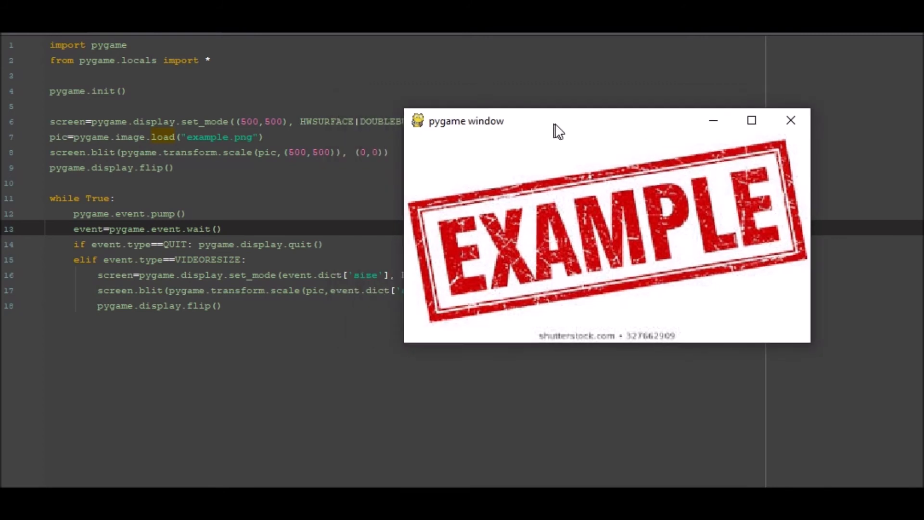
{"action": "mouse_move", "coordinate": [791, 120]}
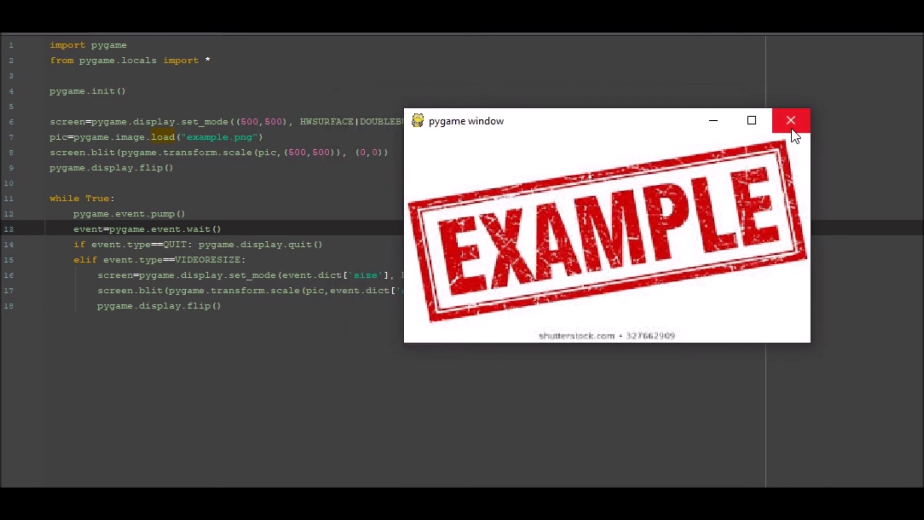
{"action": "left_click", "coordinate": [790, 120]}
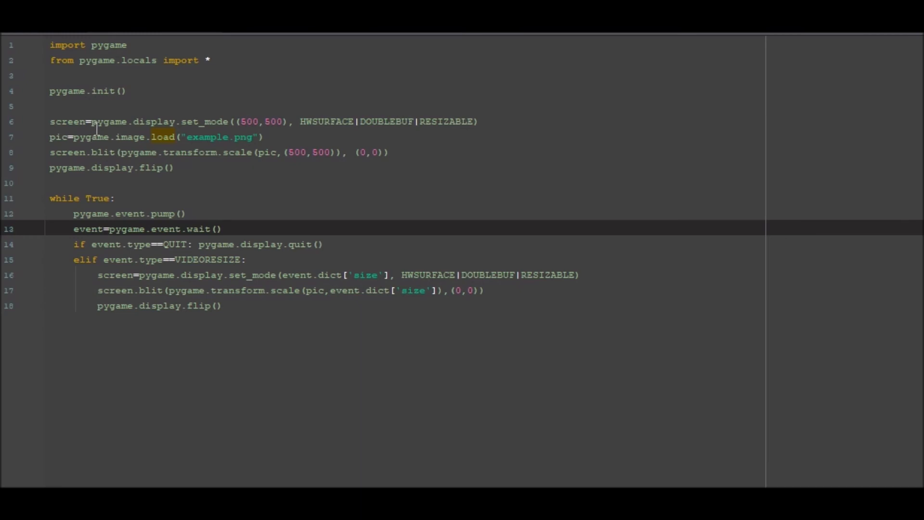
{"action": "mouse_move", "coordinate": [117, 50]}
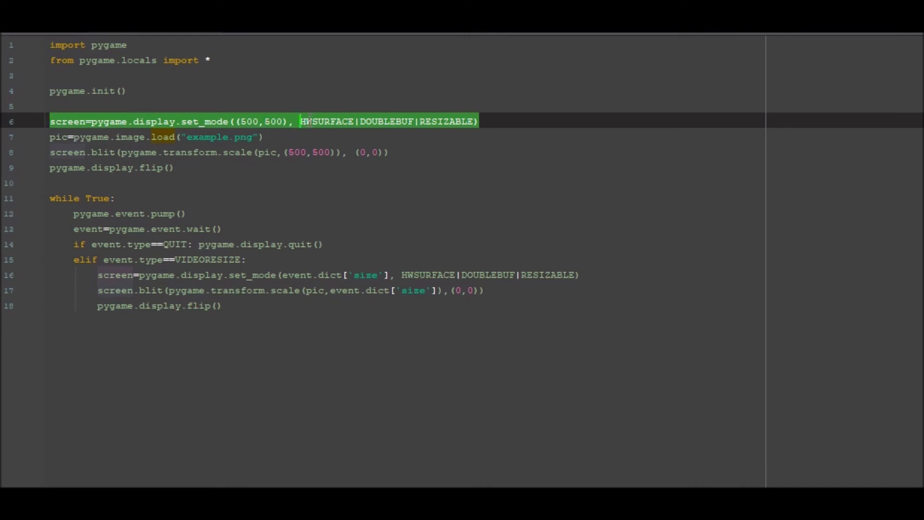
{"action": "left_click", "coordinate": [455, 121]}
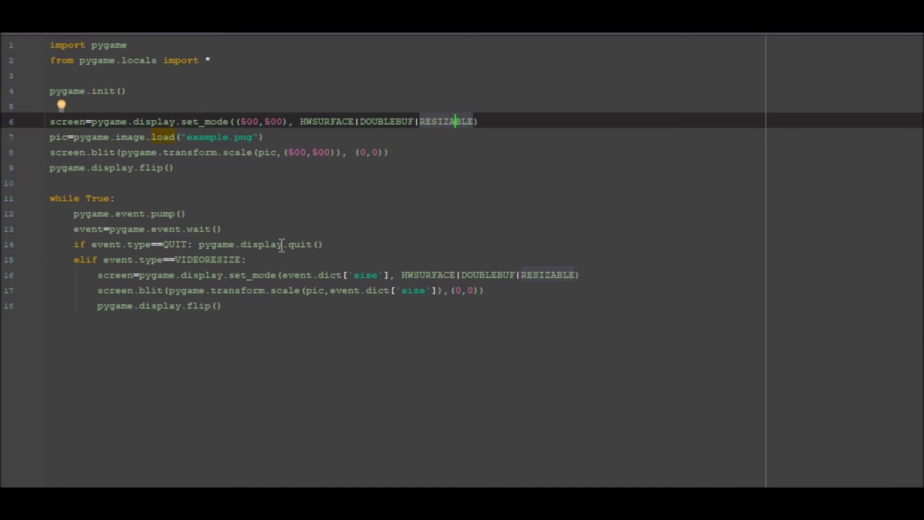
{"action": "mouse_move", "coordinate": [249, 222]}
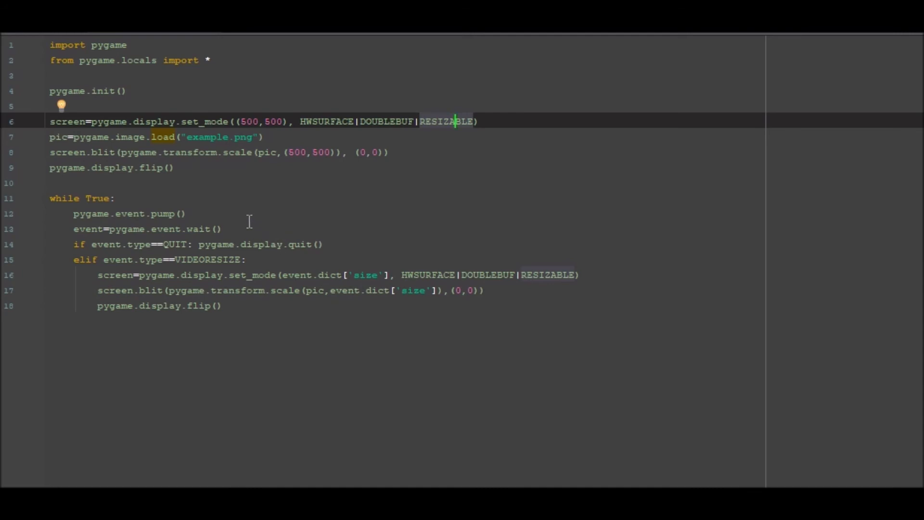
{"action": "mouse_move", "coordinate": [285, 136]}
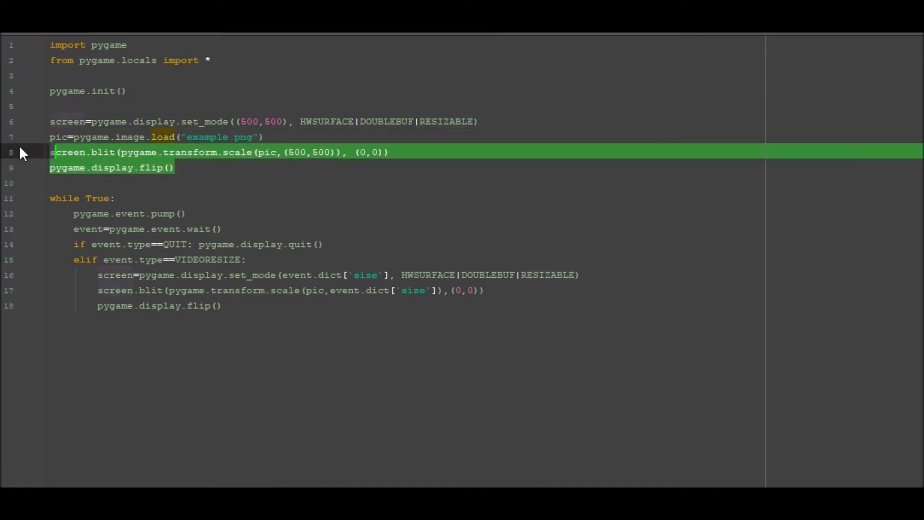
{"action": "left_click", "coordinate": [82, 197]}
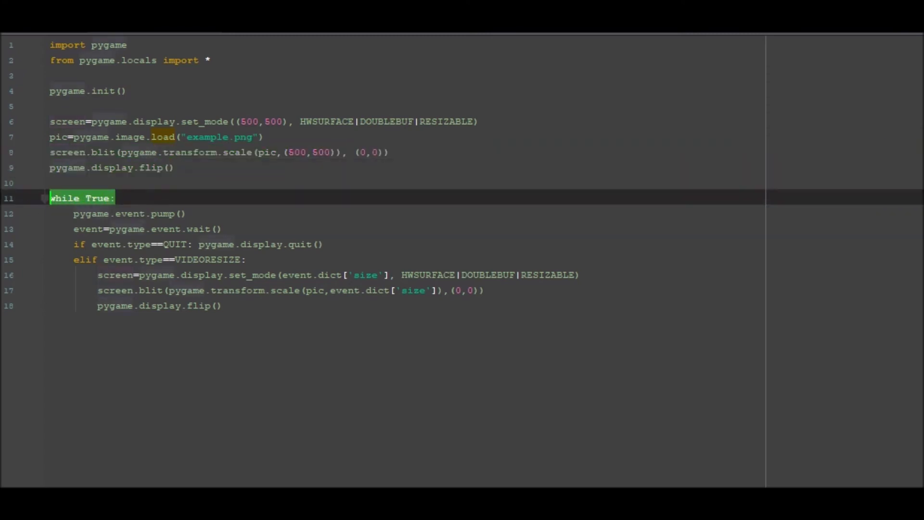
{"action": "left_click", "coordinate": [128, 214]}
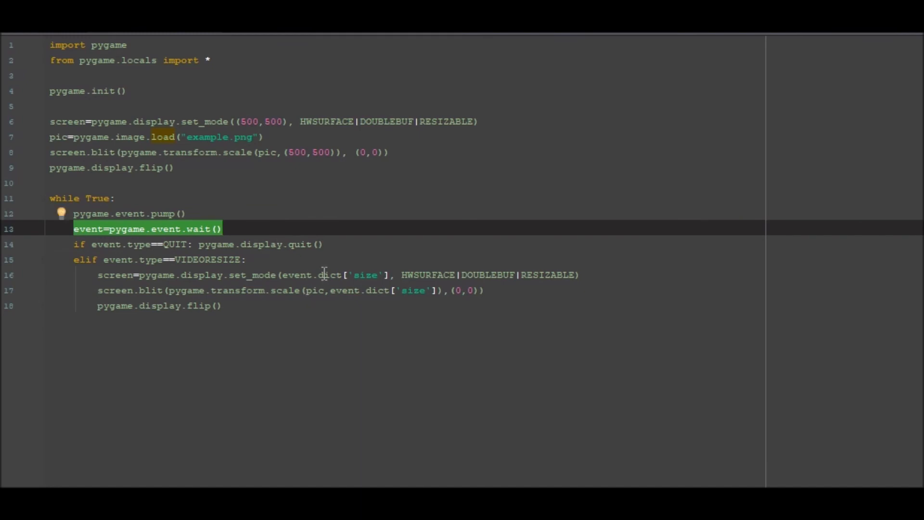
{"action": "mouse_move", "coordinate": [98, 230]}
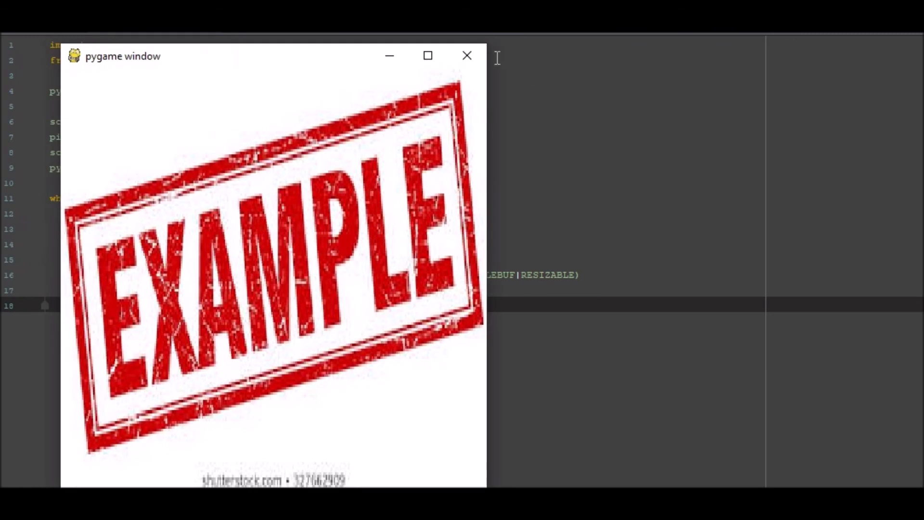
Step: Close the relaunched pygame window showing the scaled EXAMPLE image
{"action": "left_click", "coordinate": [467, 56]}
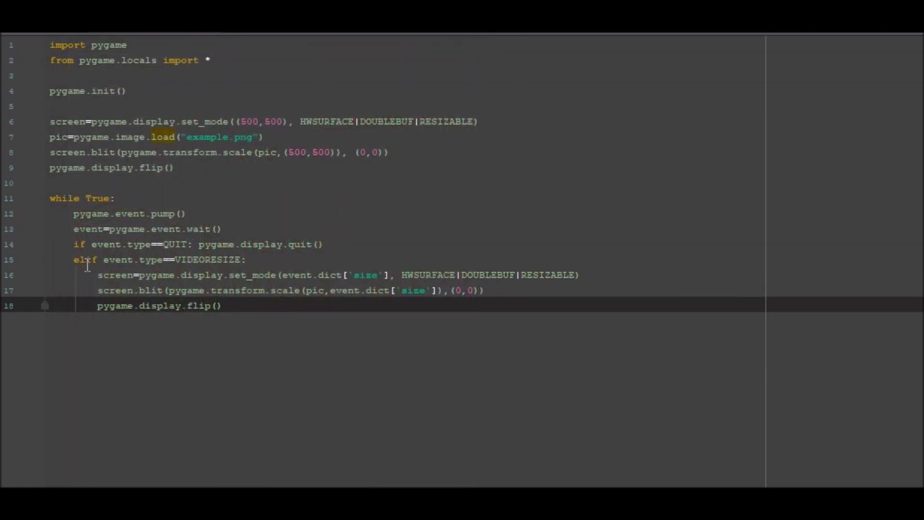
{"action": "left_click", "coordinate": [75, 259]}
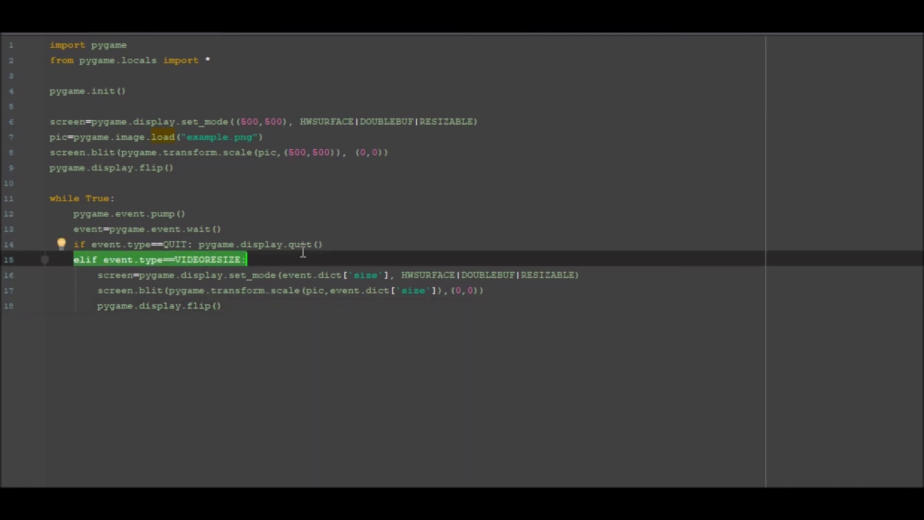
{"action": "mouse_move", "coordinate": [195, 271]}
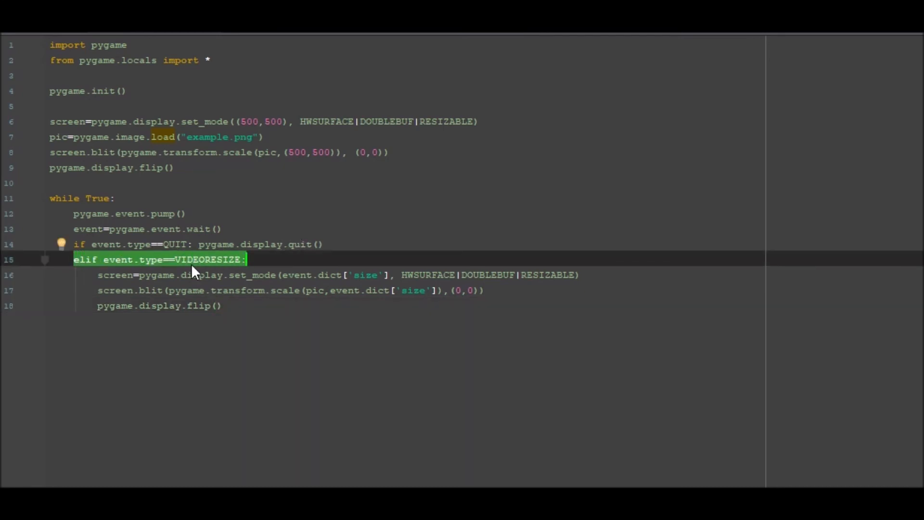
{"action": "mouse_move", "coordinate": [88, 278]}
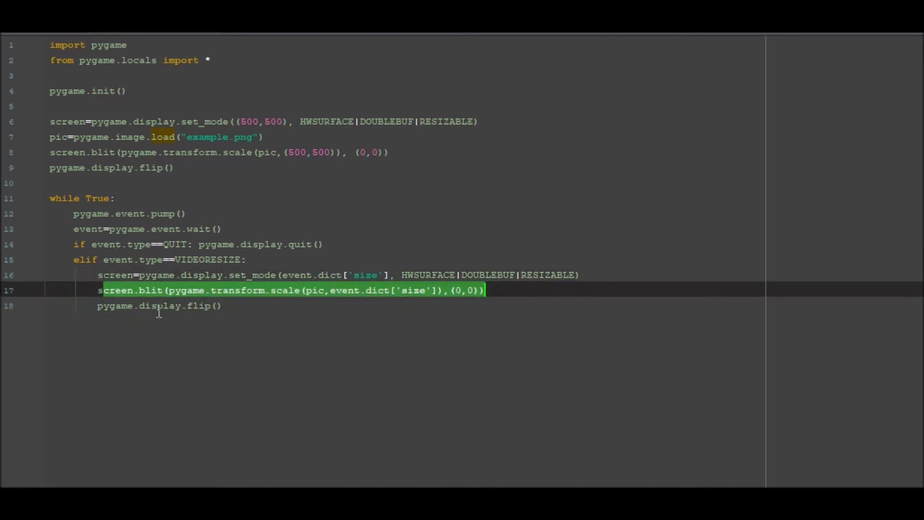
{"action": "left_click", "coordinate": [159, 305]}
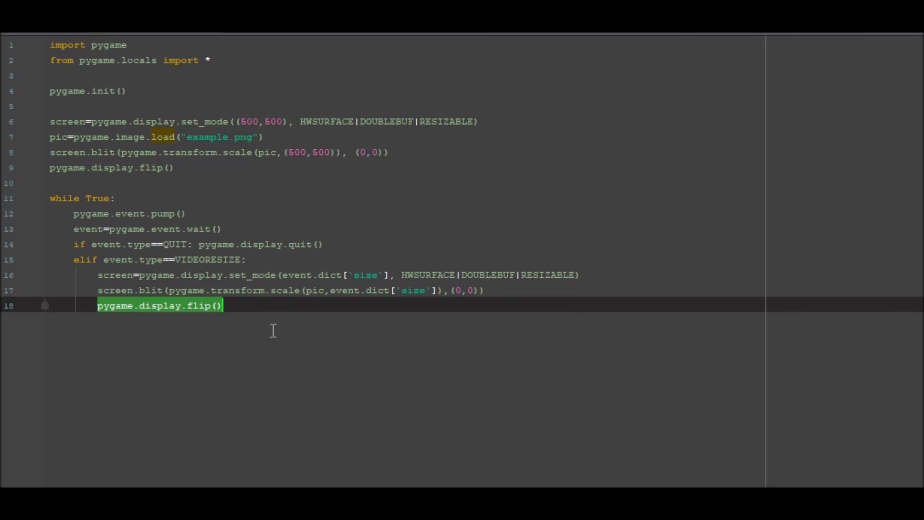
{"action": "mouse_move", "coordinate": [277, 367]}
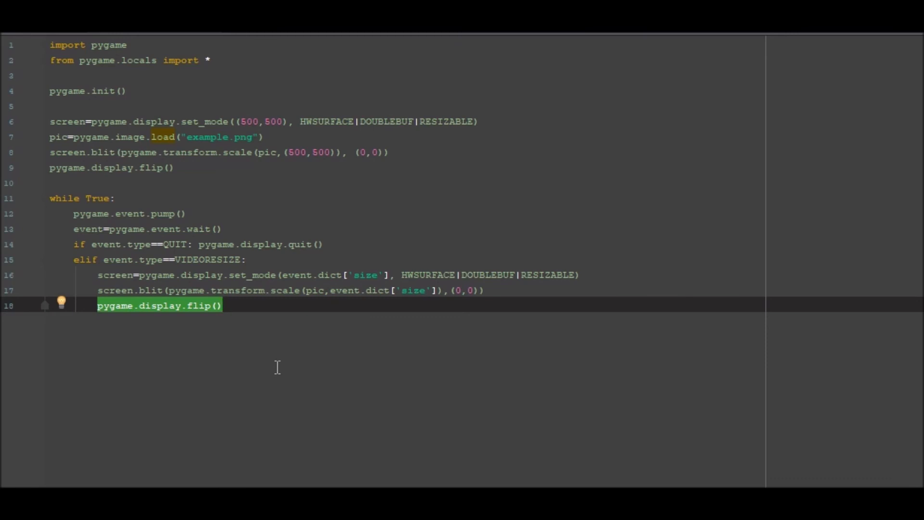
{"action": "mouse_move", "coordinate": [482, 172]}
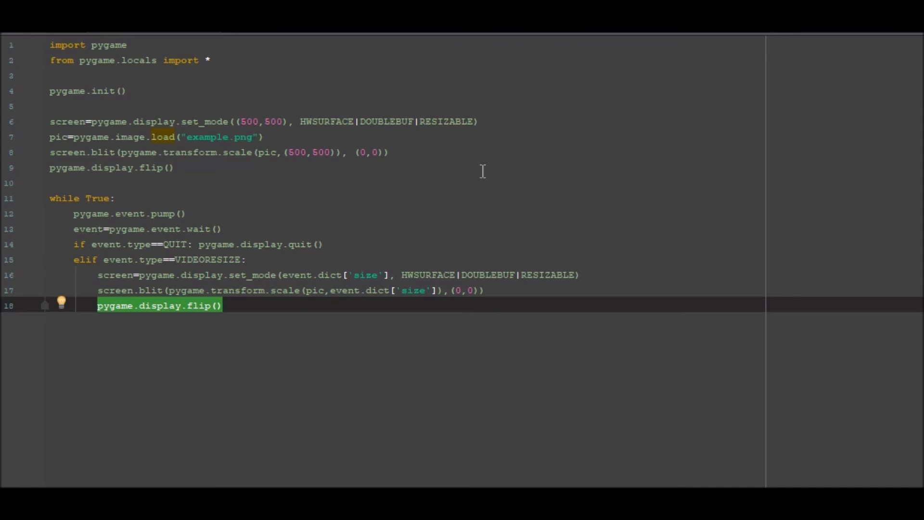
{"action": "mouse_move", "coordinate": [894, 42]}
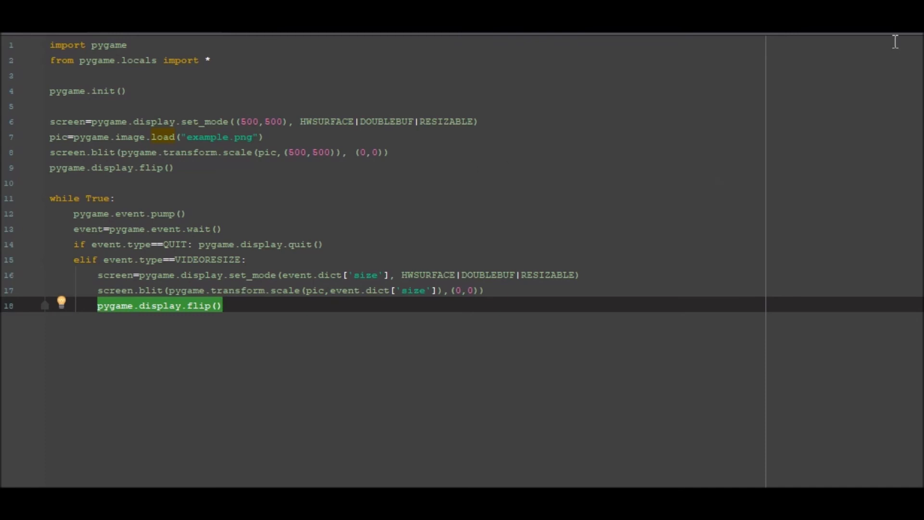